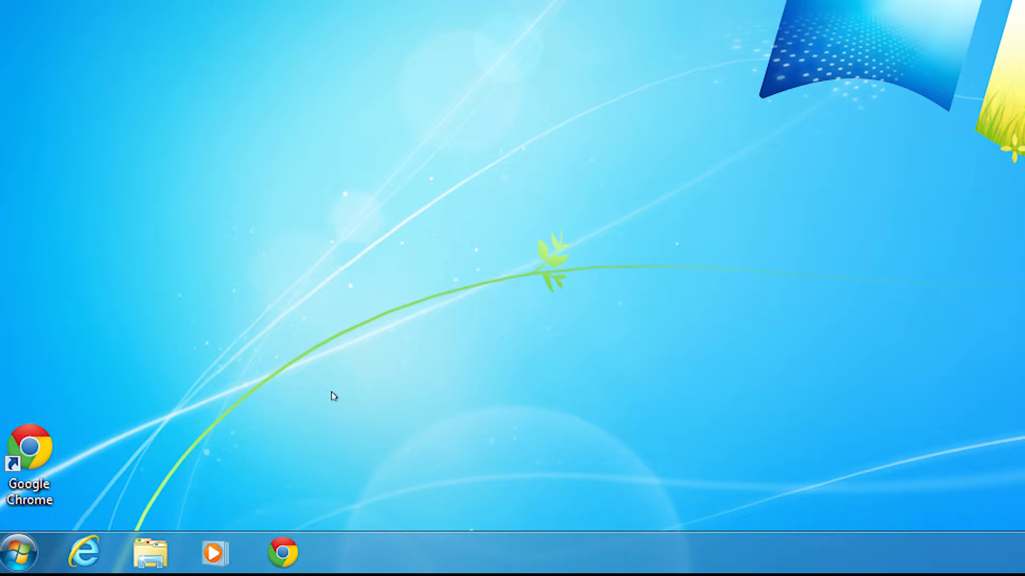
- Browse Start > All Programs > Scion > Forecaster to reveal the Forecaster shortcuts
left_click(19, 552)
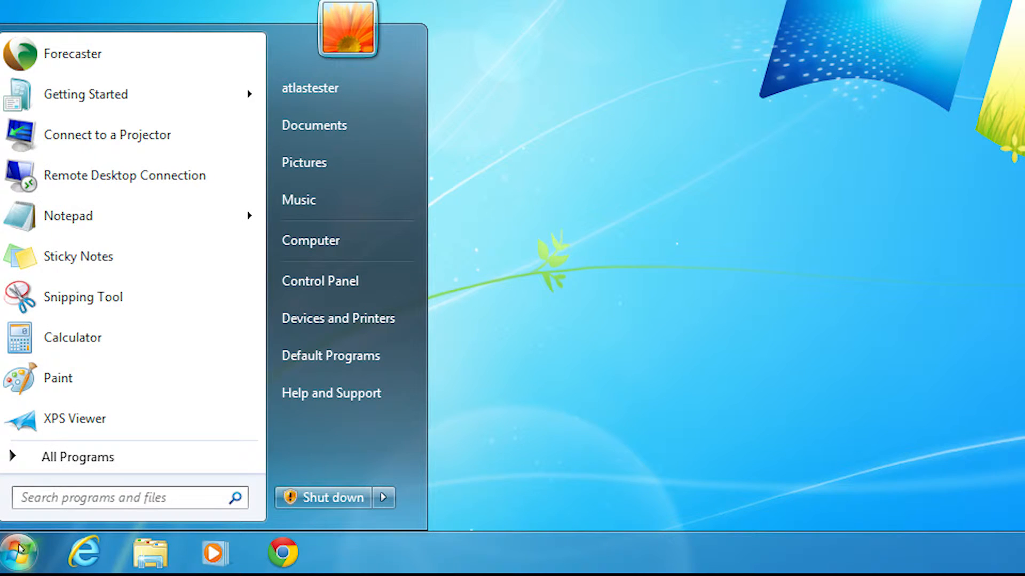
mouse_move(78, 457)
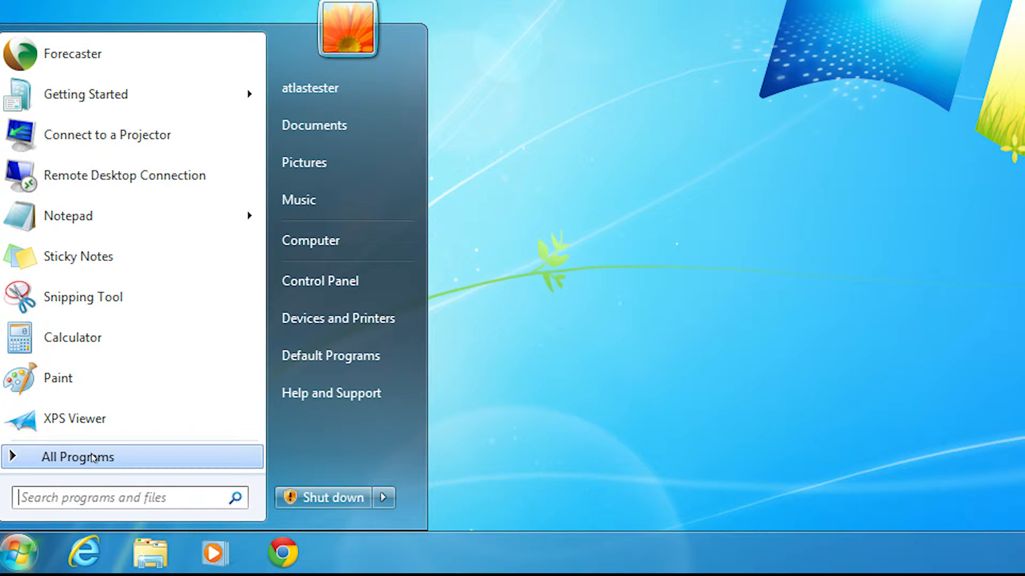
left_click(76, 455)
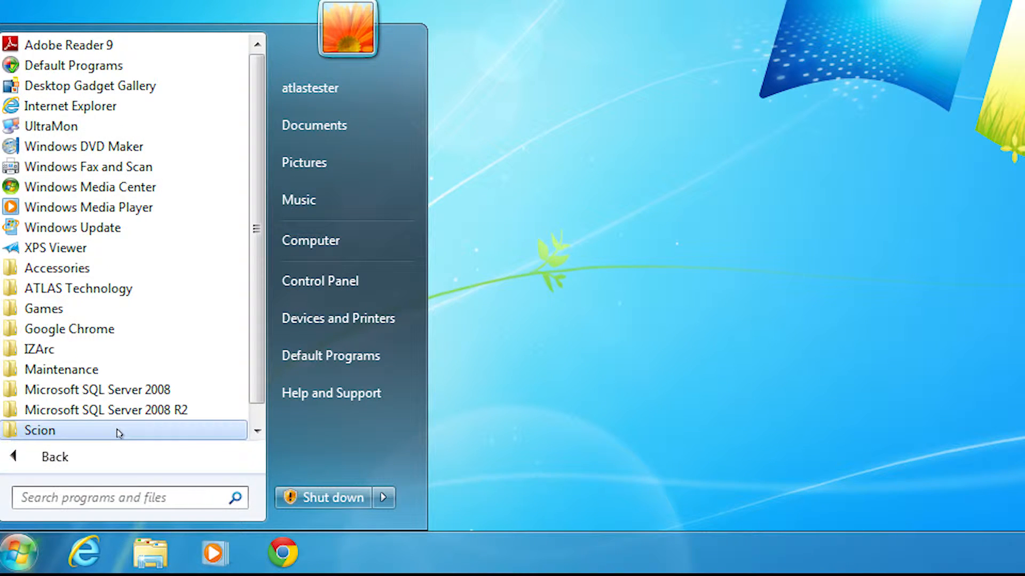
left_click(40, 430)
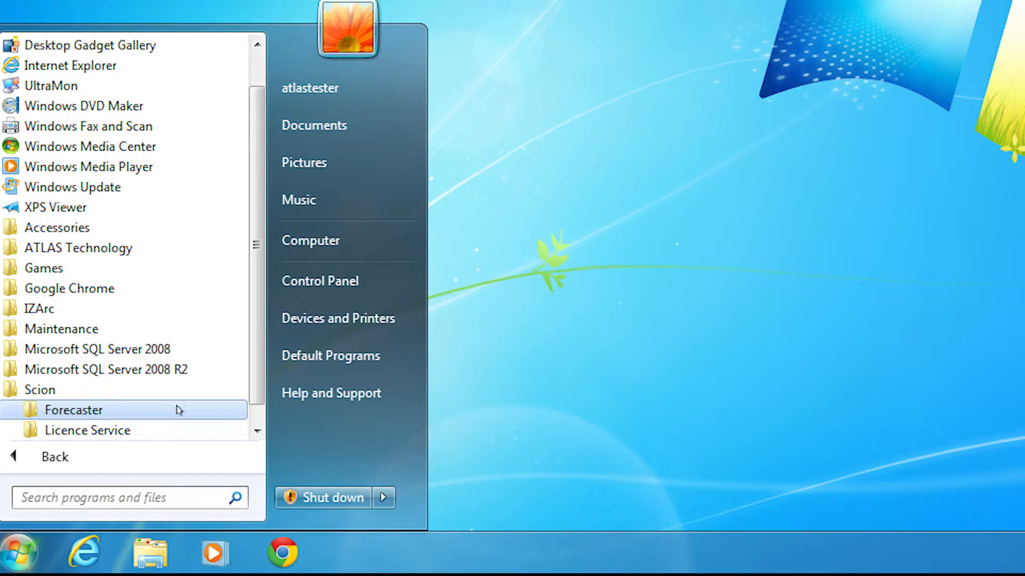
left_click(74, 410)
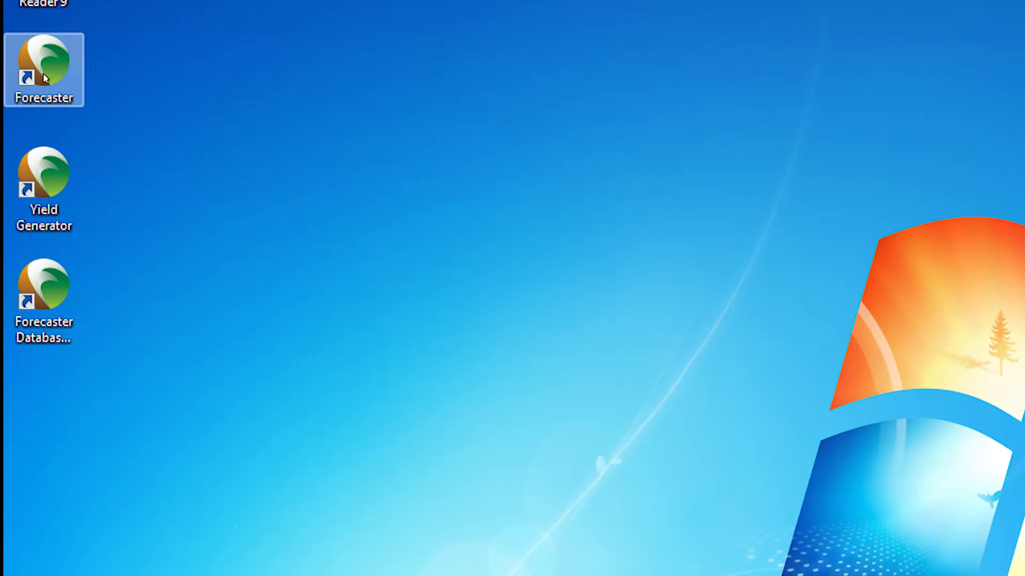
- Launch Forecaster from its desktop shortcut
double_click(43, 71)
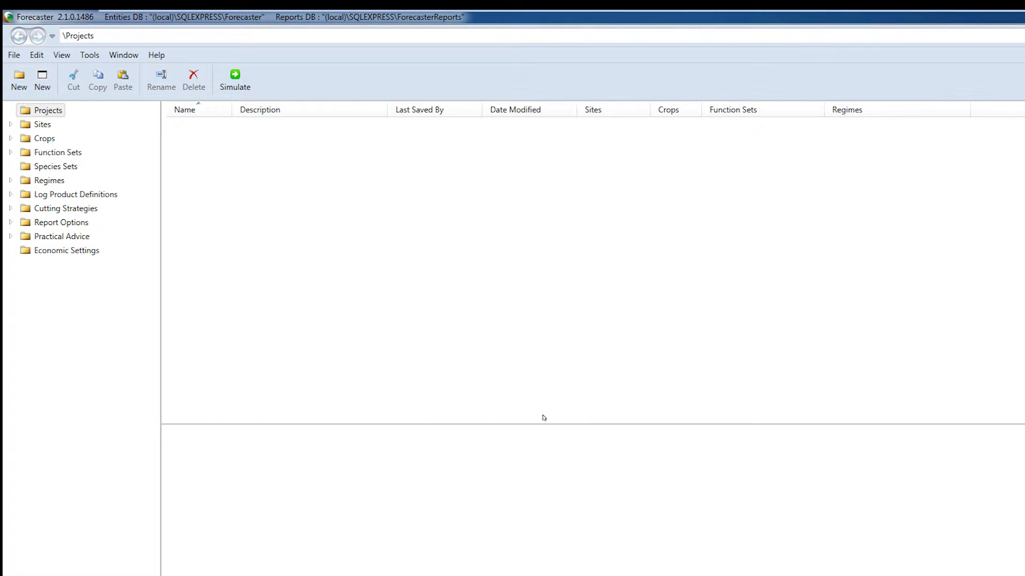
left_click(61, 54)
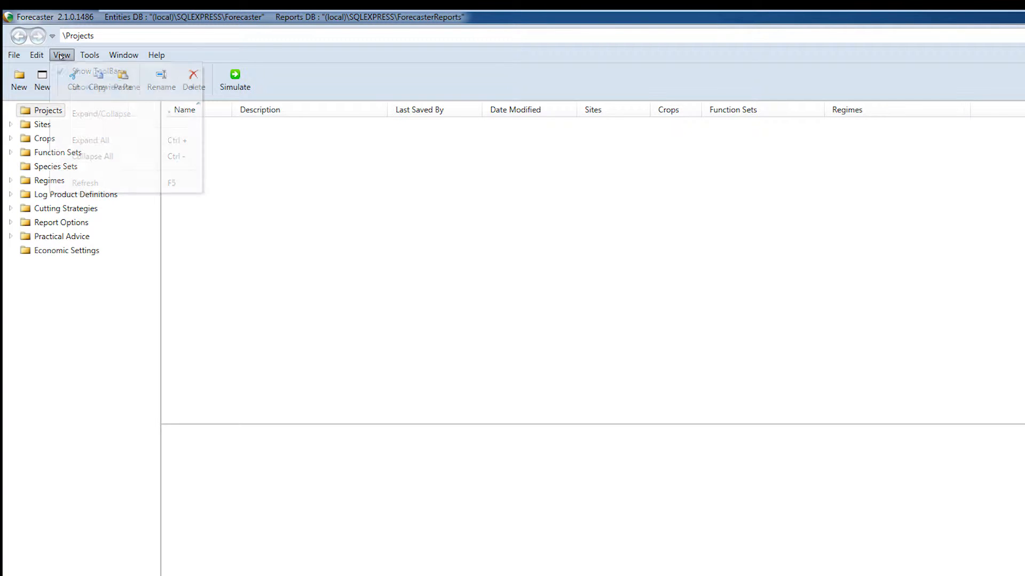
mouse_move(105, 87)
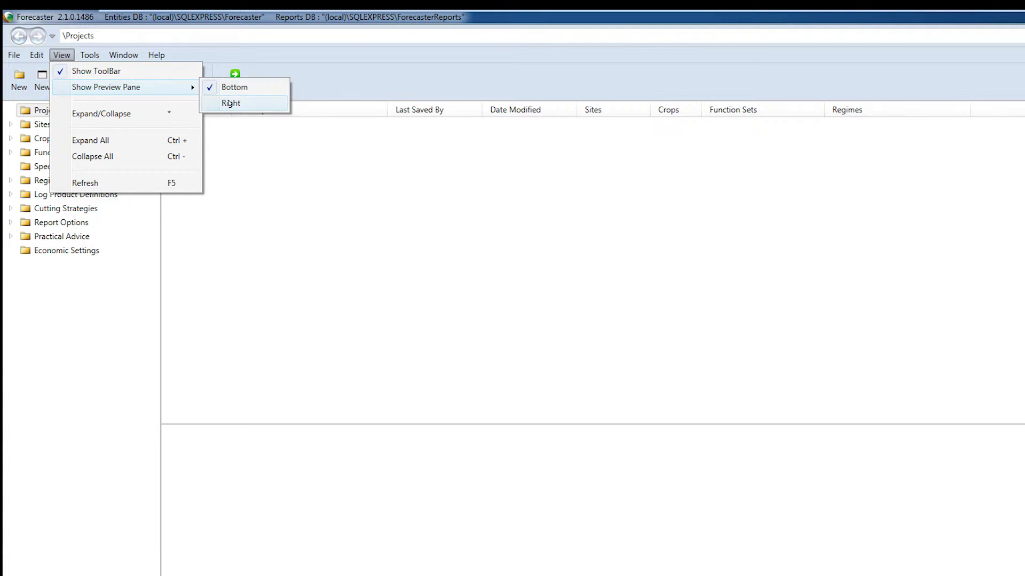
left_click(230, 102)
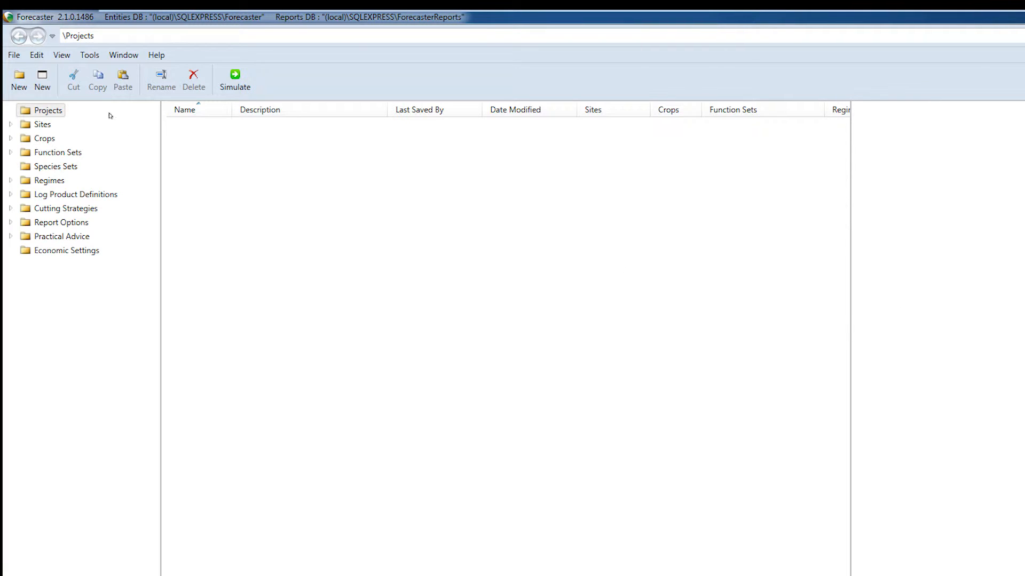
left_click(62, 55)
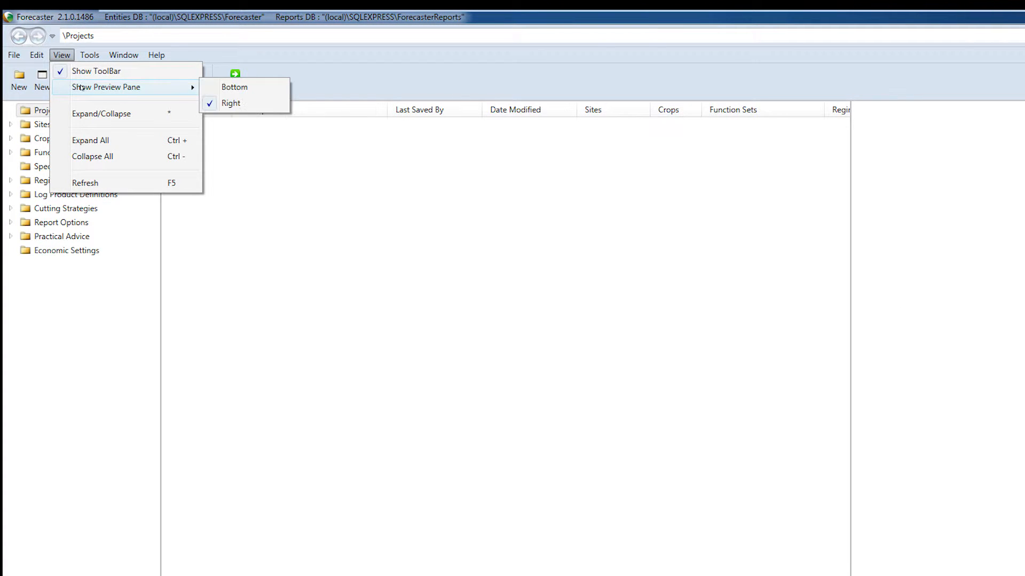
left_click(234, 86)
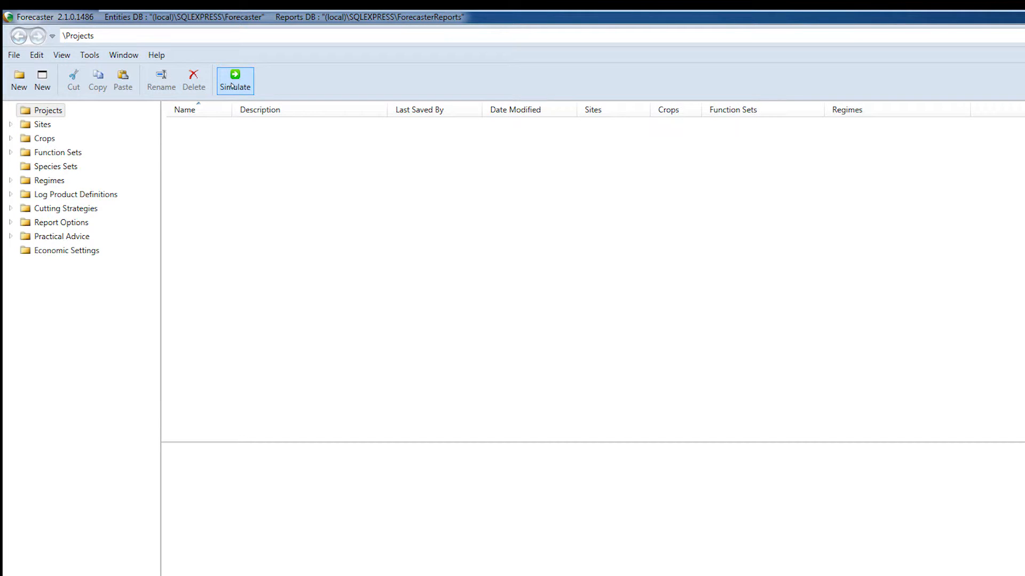
left_click(62, 55)
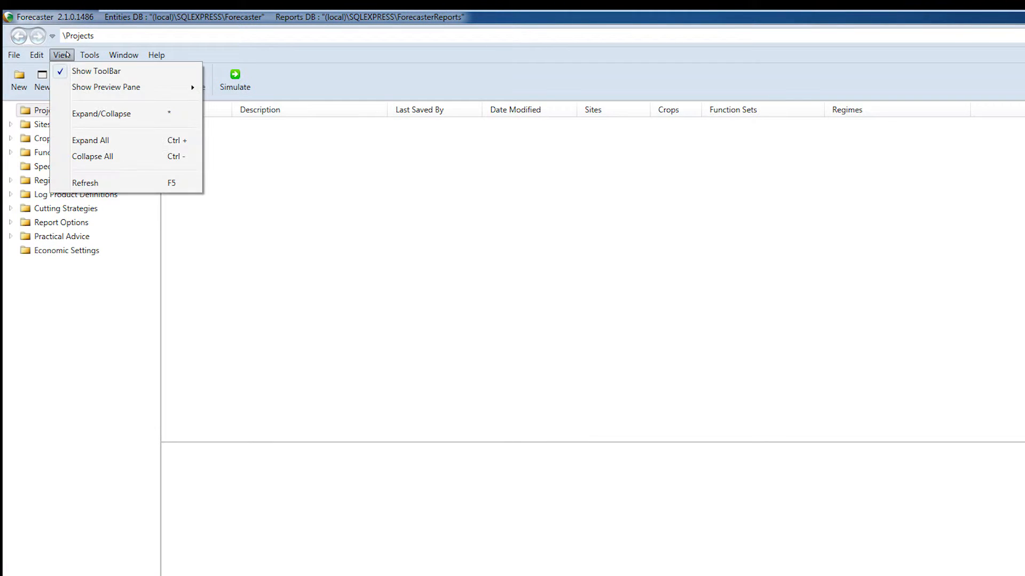
left_click(95, 70)
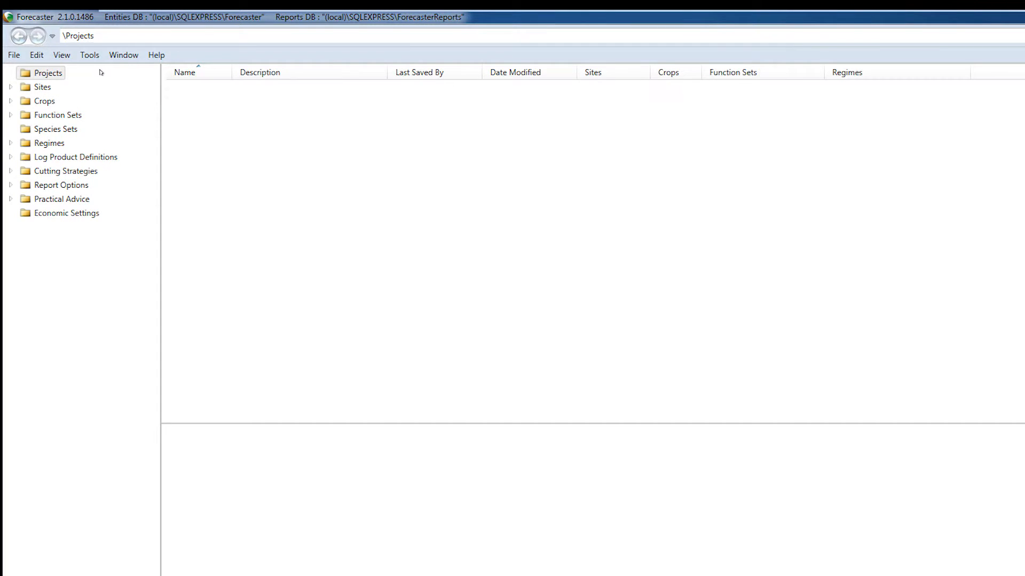
left_click(61, 54)
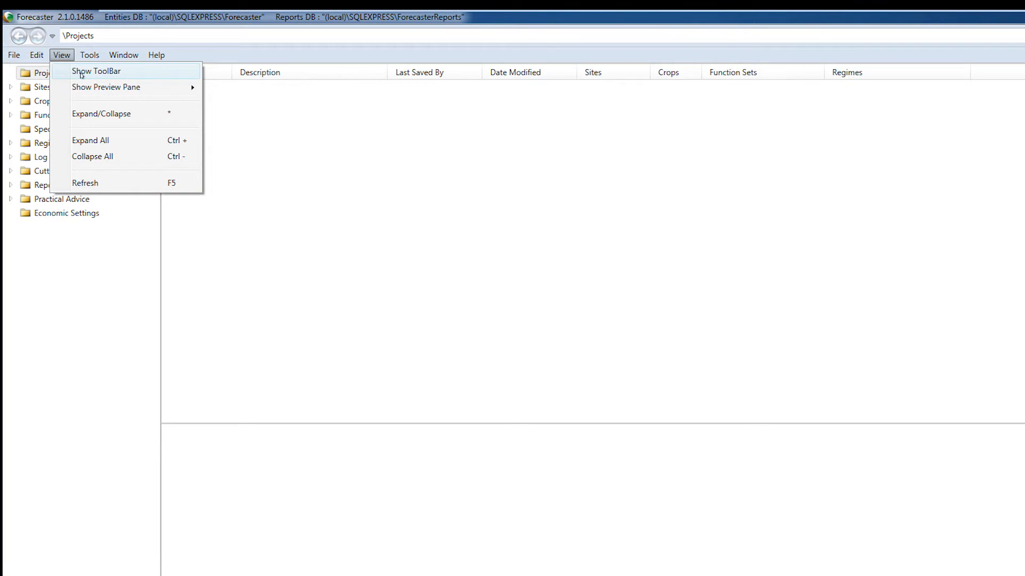
left_click(96, 70)
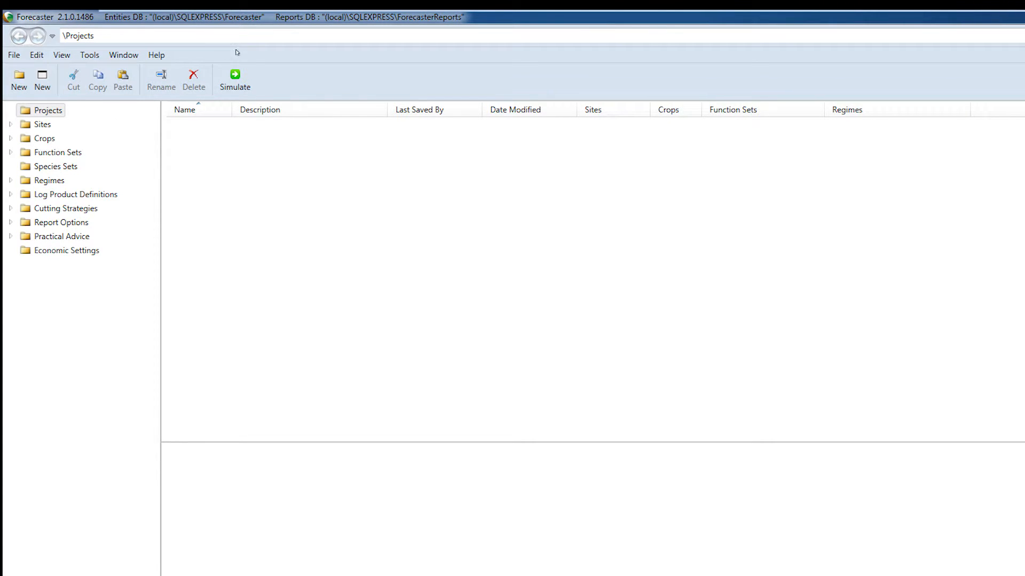
- Reorder the Projects columns back to original order and widen the Function Sets column
left_click_drag(260, 109, 567, 109)
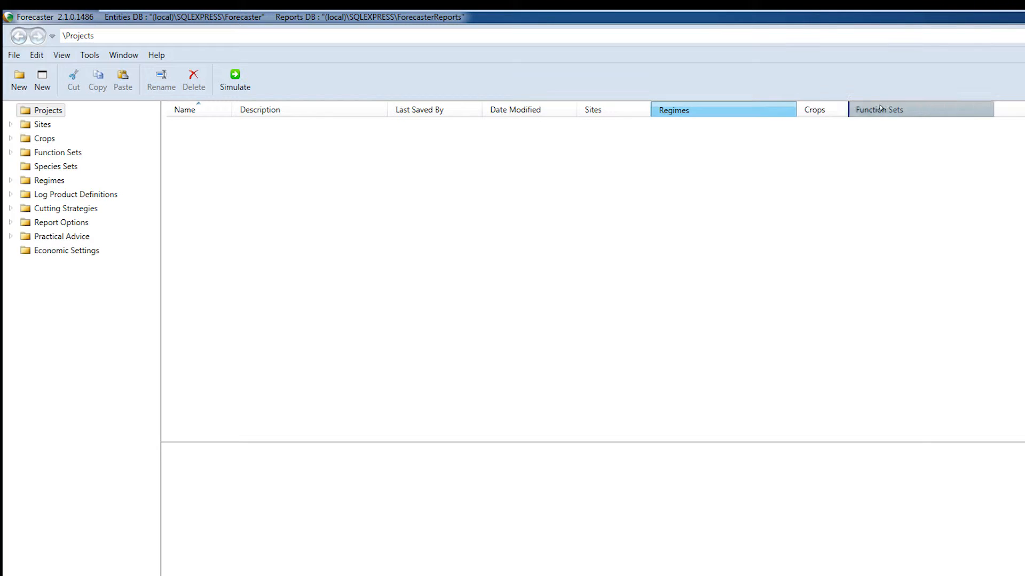
left_click_drag(879, 109, 761, 109)
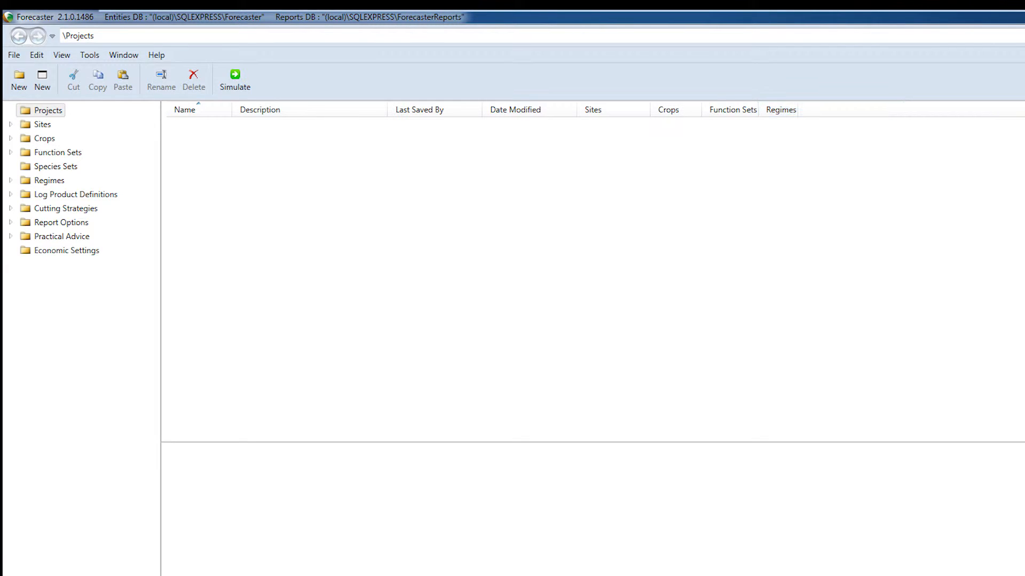
left_click(779, 109)
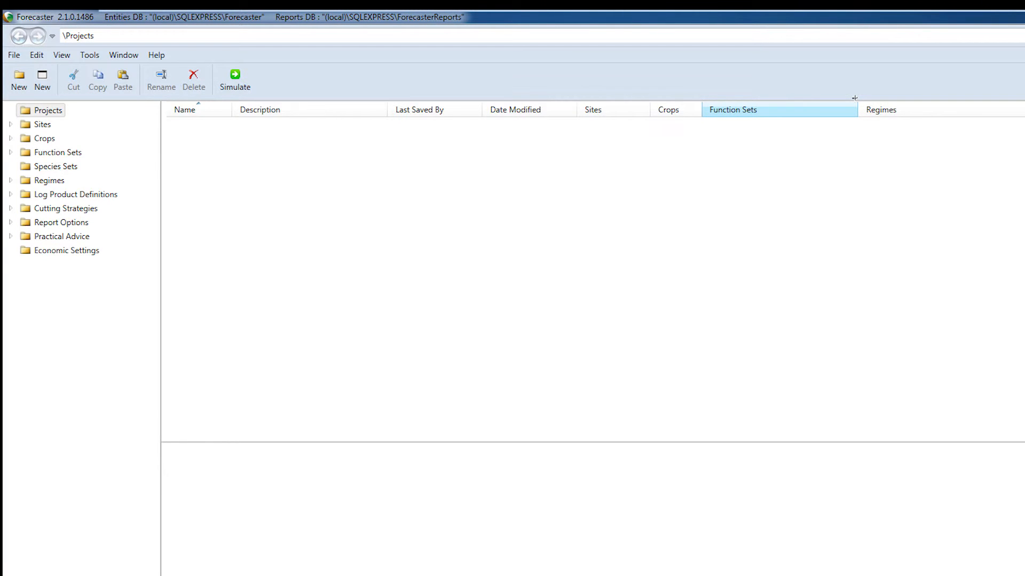
left_click(515, 109)
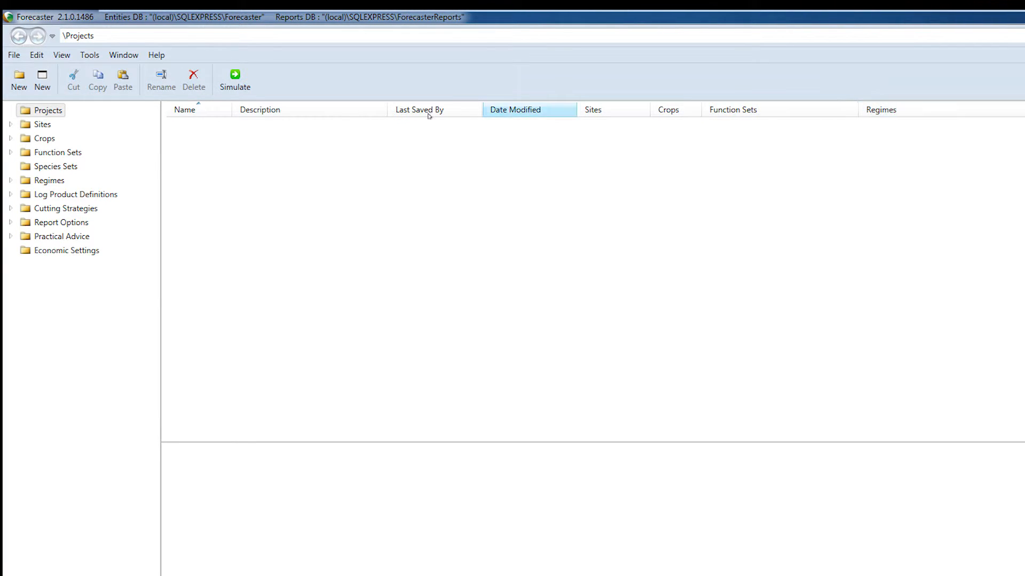
left_click(420, 109)
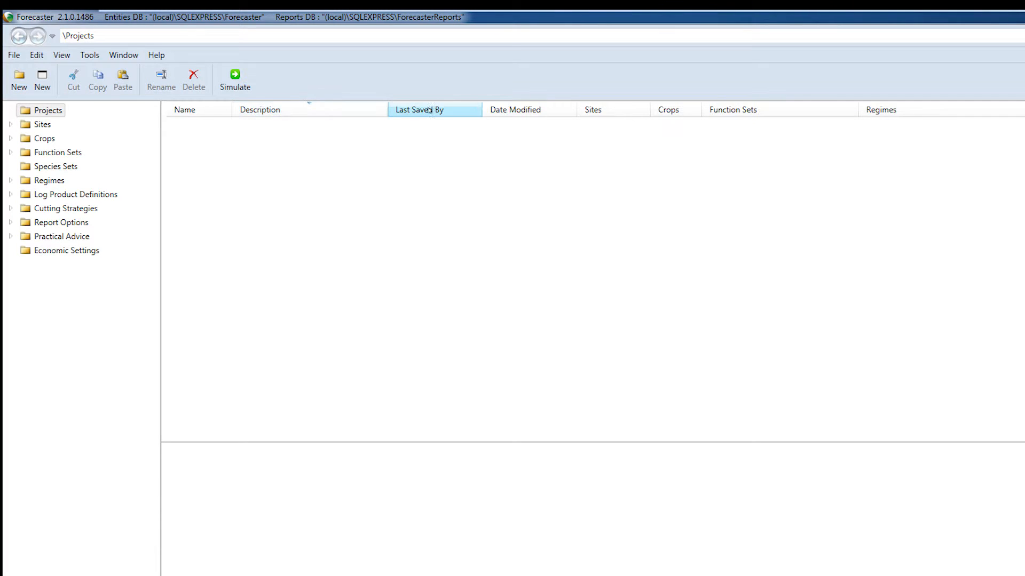
left_click(433, 109)
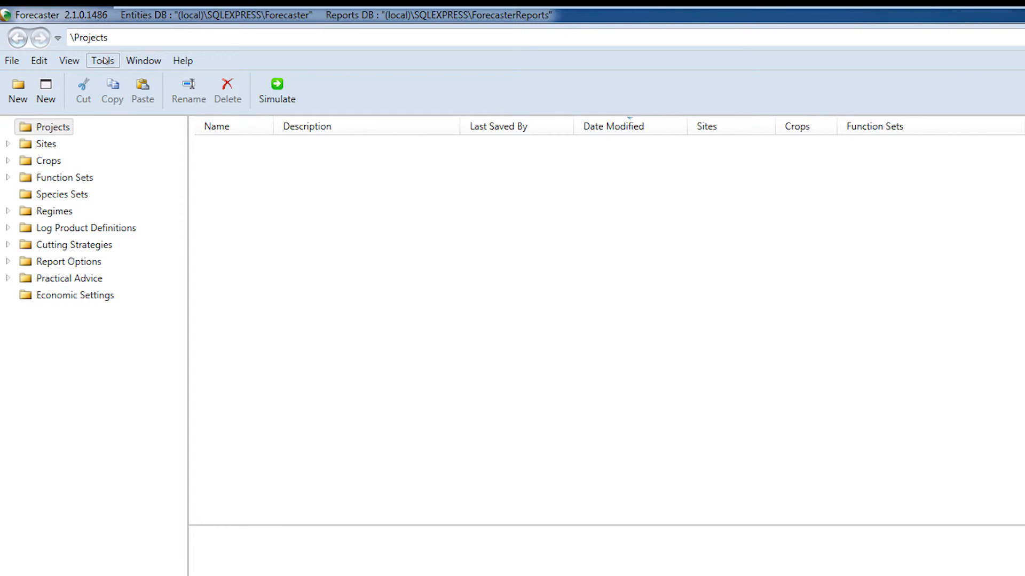
- Show the Tools menu commands including Options
left_click(102, 60)
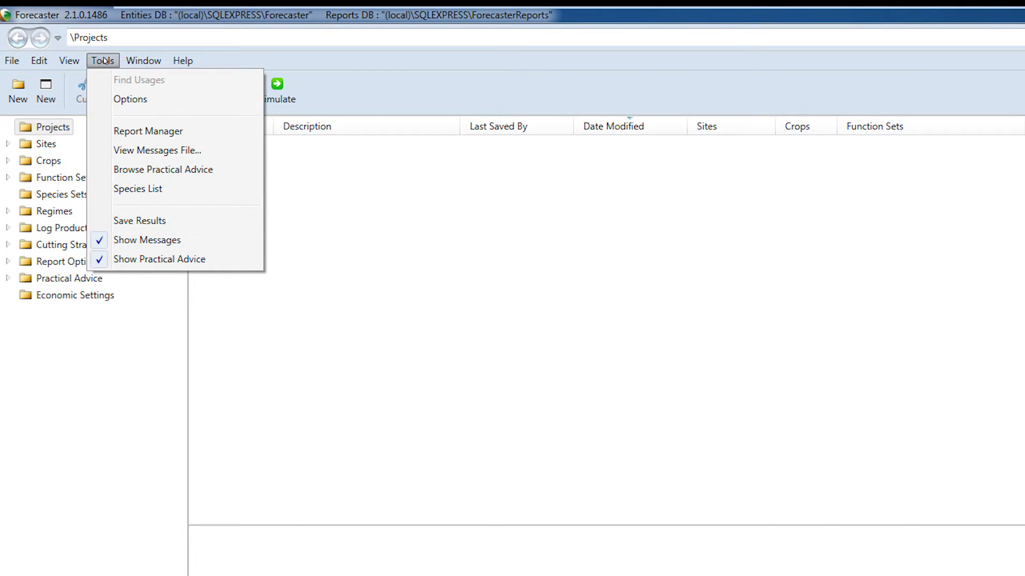
mouse_move(148, 130)
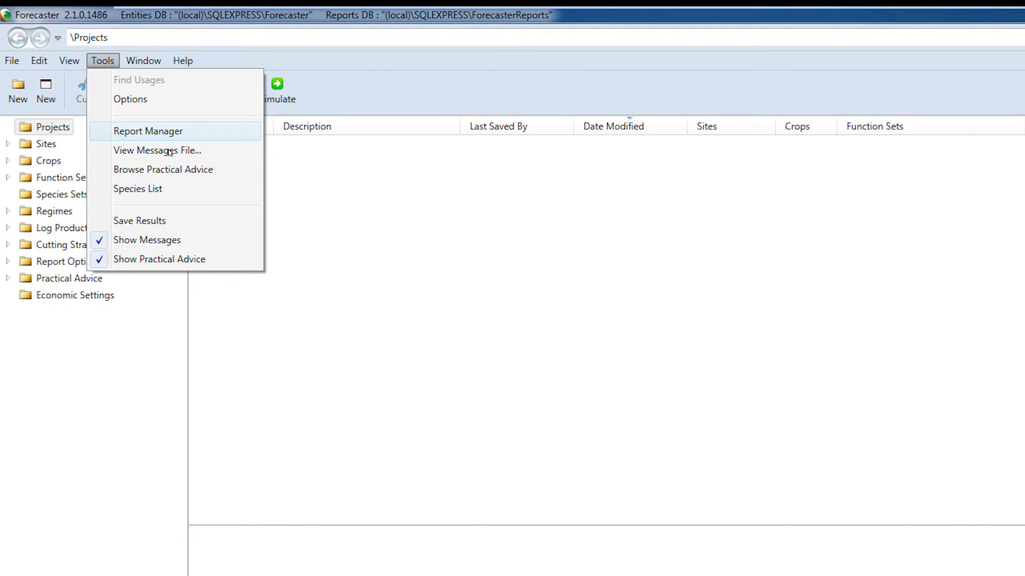
mouse_move(213, 221)
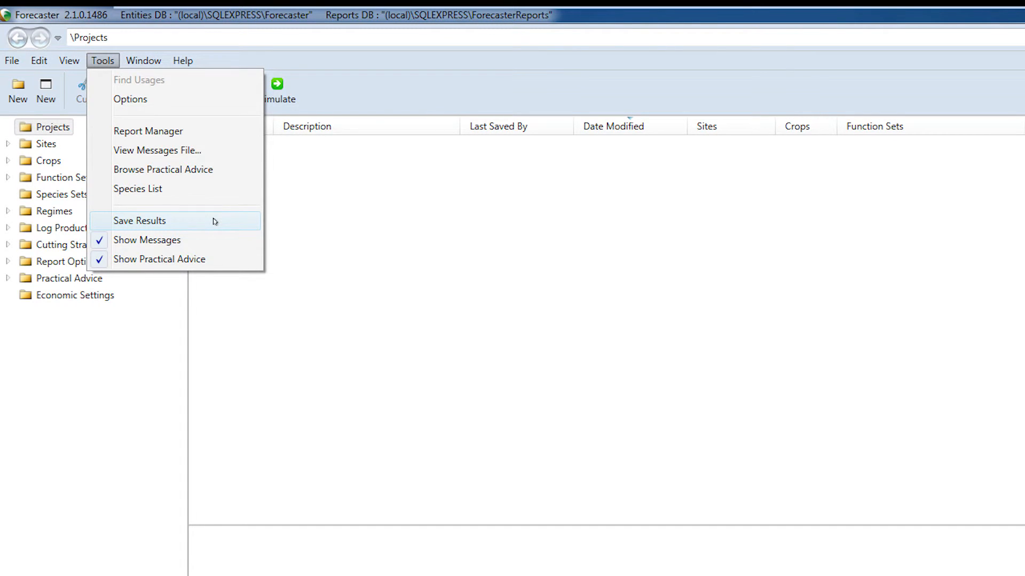
mouse_move(226, 242)
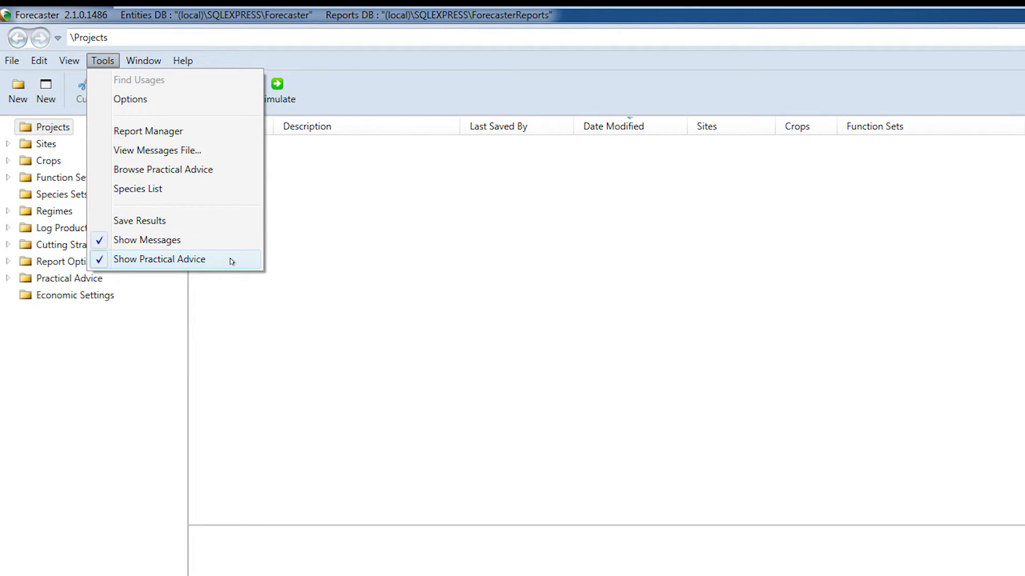
mouse_move(238, 118)
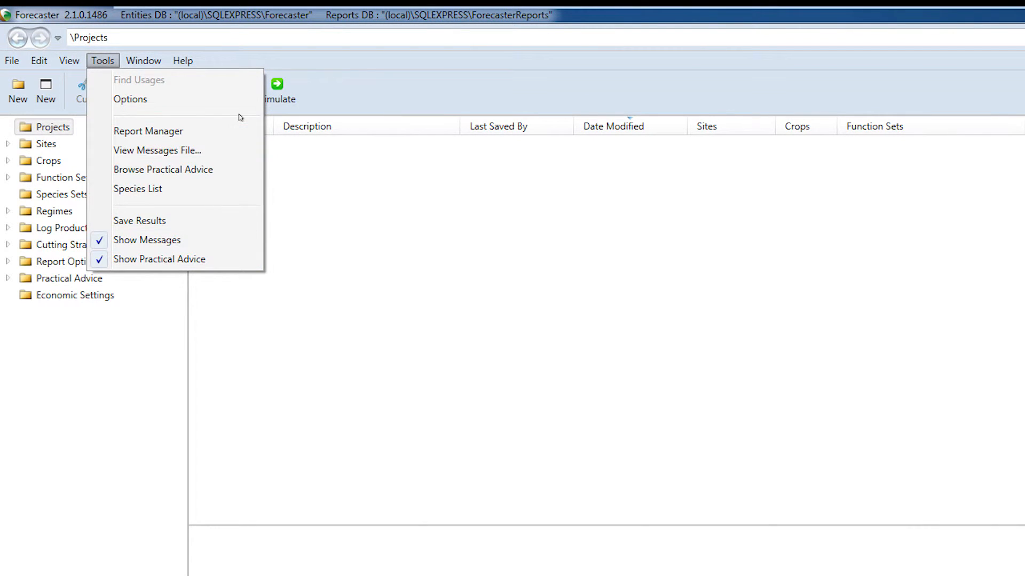
mouse_move(130, 98)
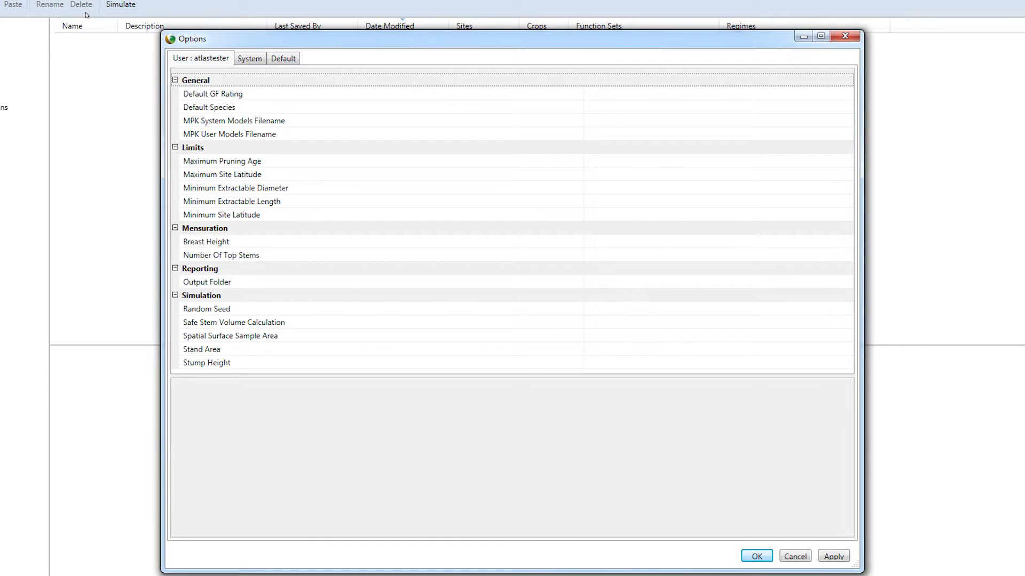
- View the Default-level descriptions of GF Rating, Species and MPK System Models Filename
left_click(281, 58)
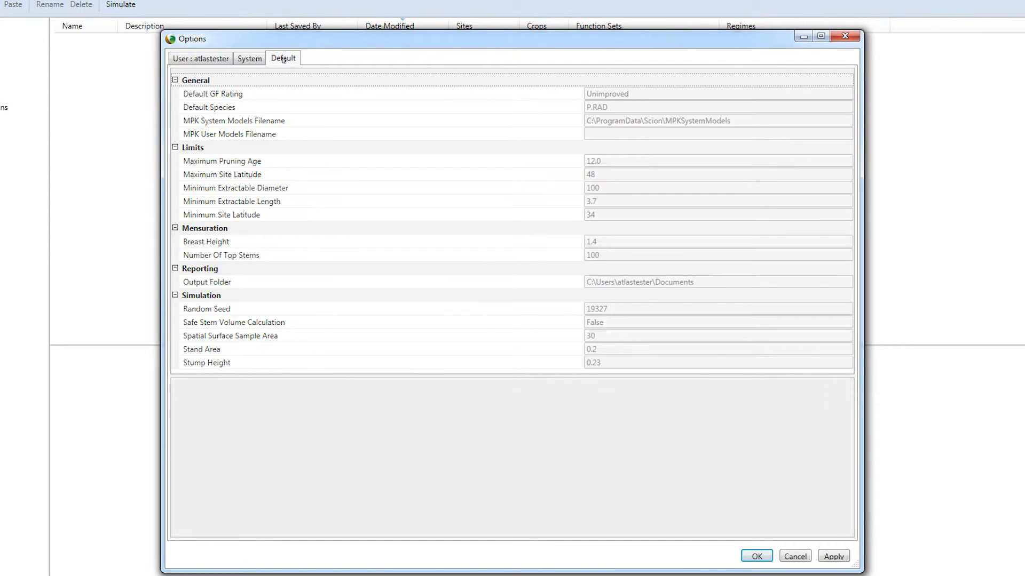
left_click(212, 94)
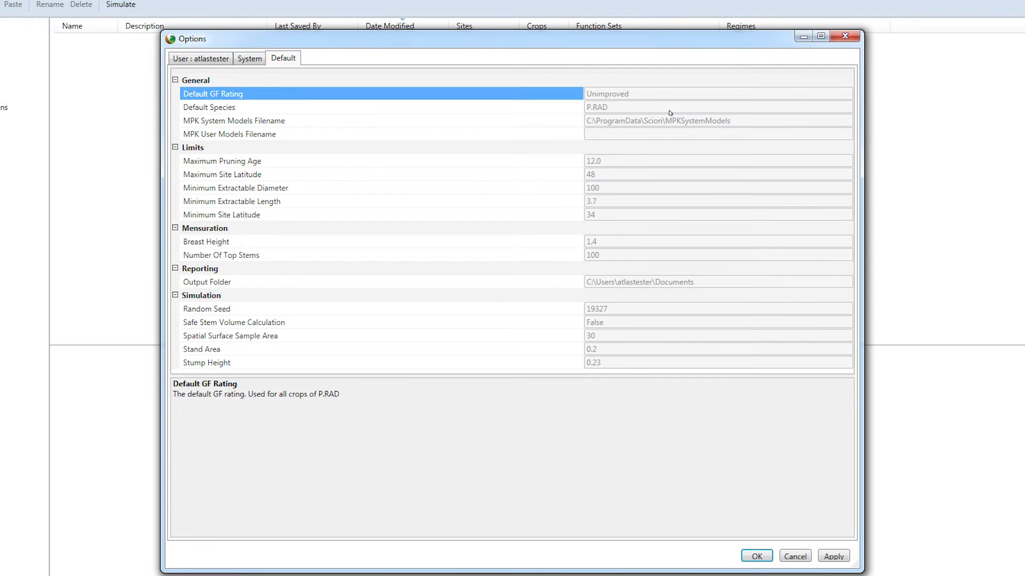
left_click(209, 107)
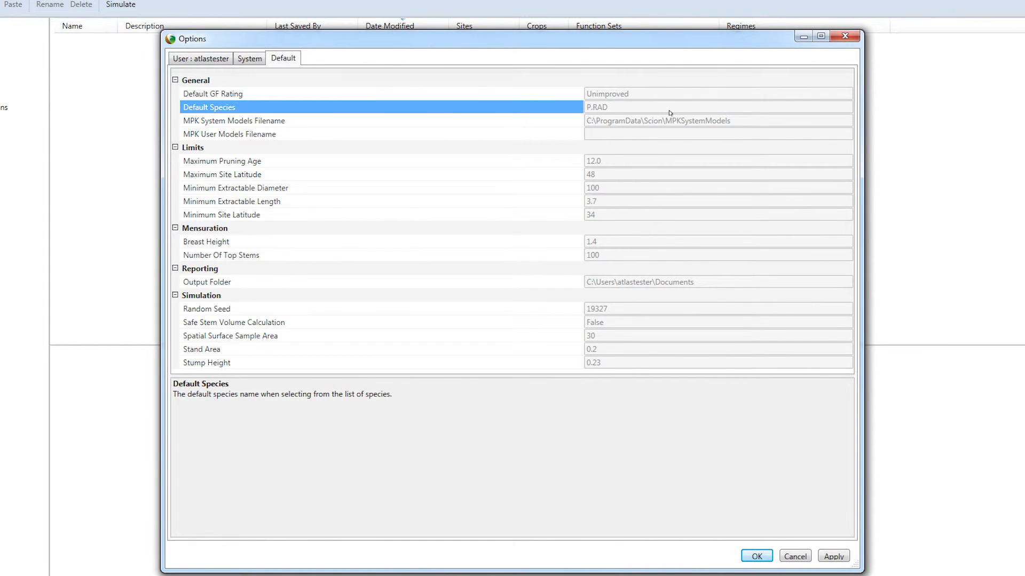
left_click(233, 121)
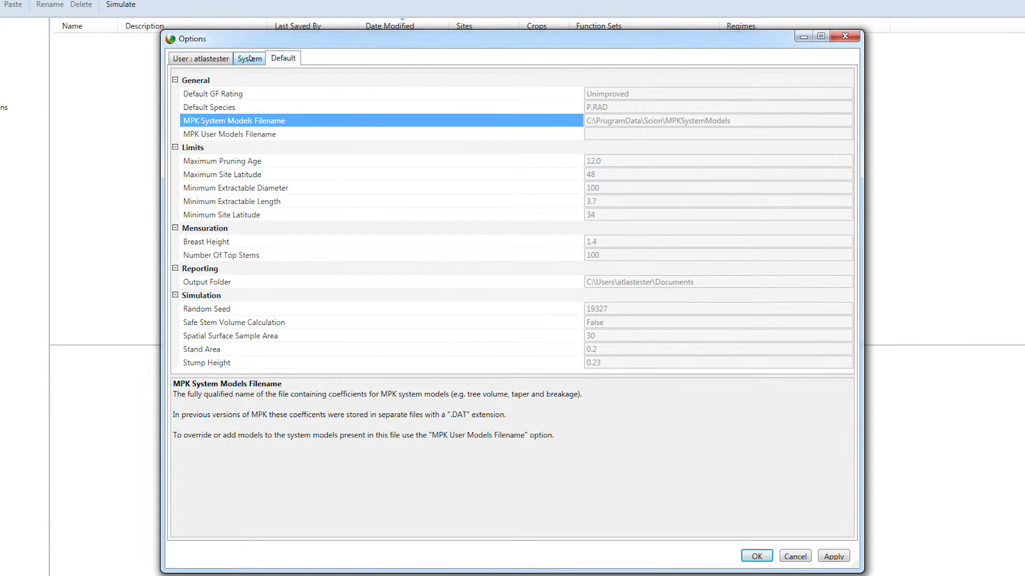
- Enter 0.2 as the System-level Stand Area value
left_click(248, 57)
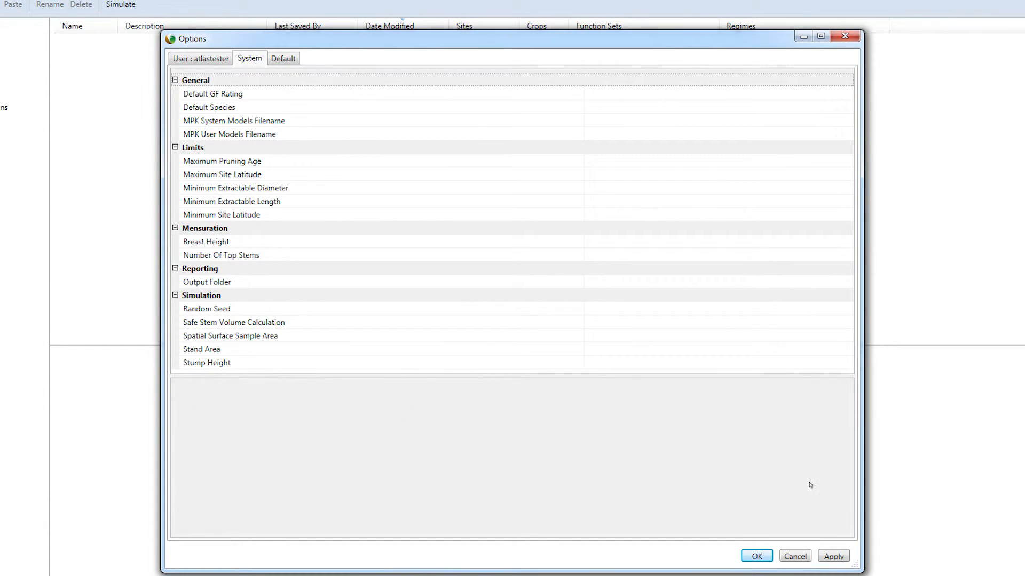
mouse_move(640, 407)
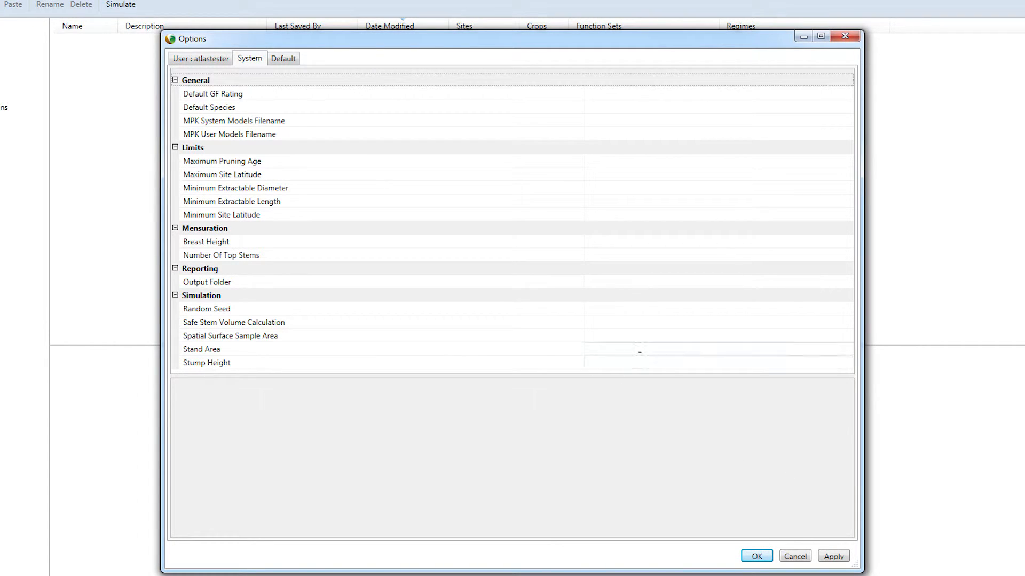
left_click(202, 349)
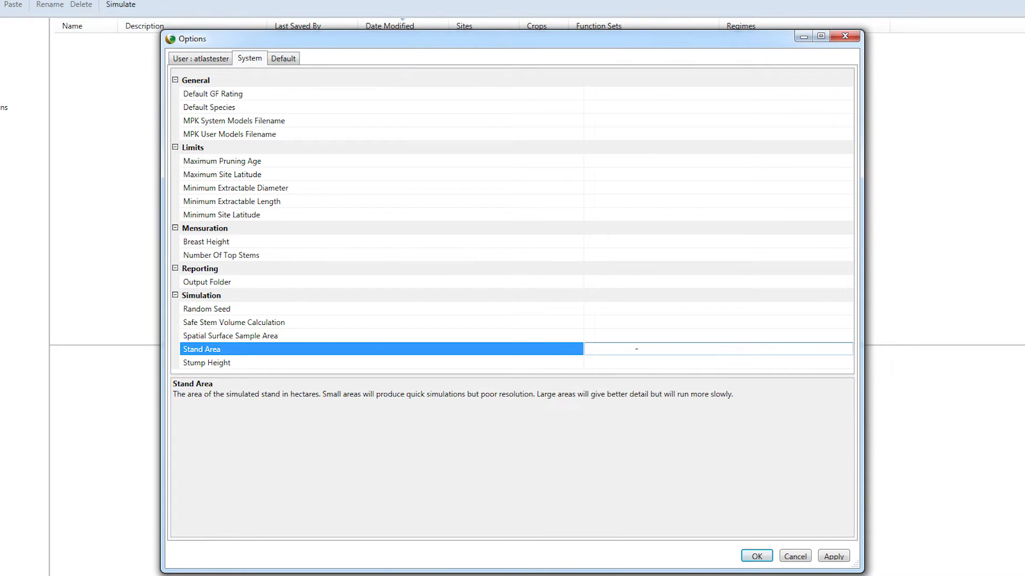
type("0.2")
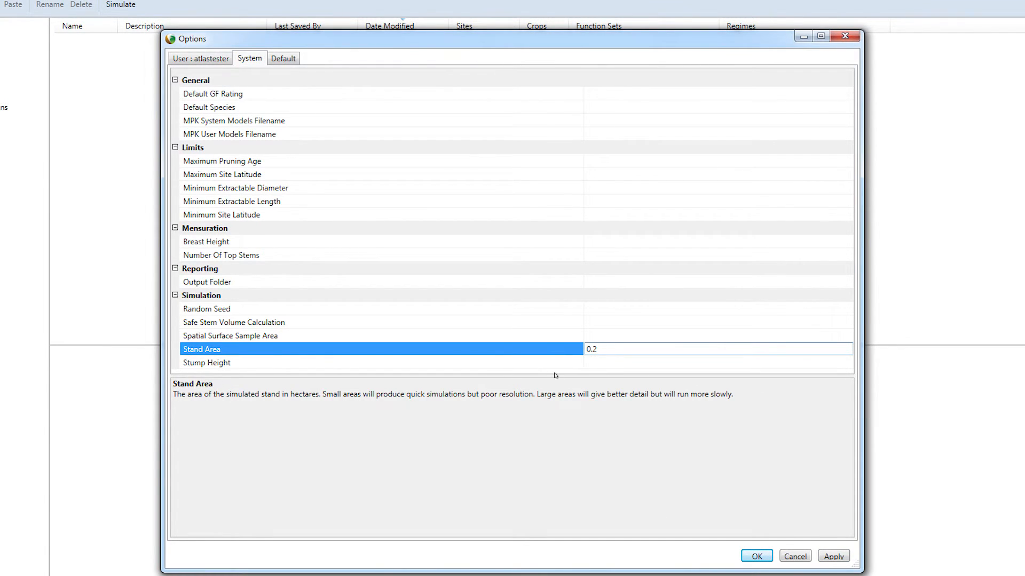
type("0")
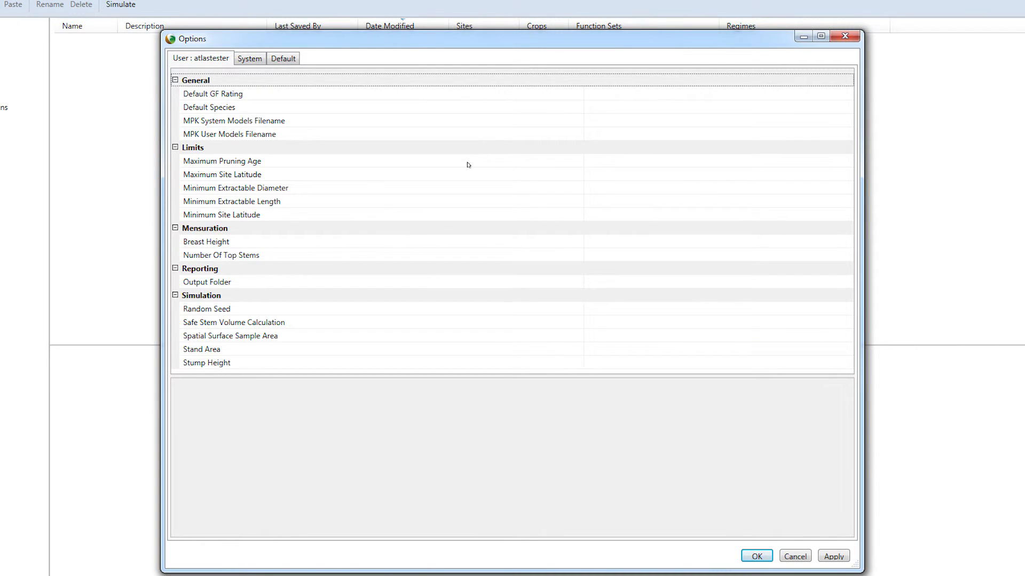
- Read the descriptions of Maximum Pruning Age, Random Seed and Spatial Surface Sample Area
left_click(222, 161)
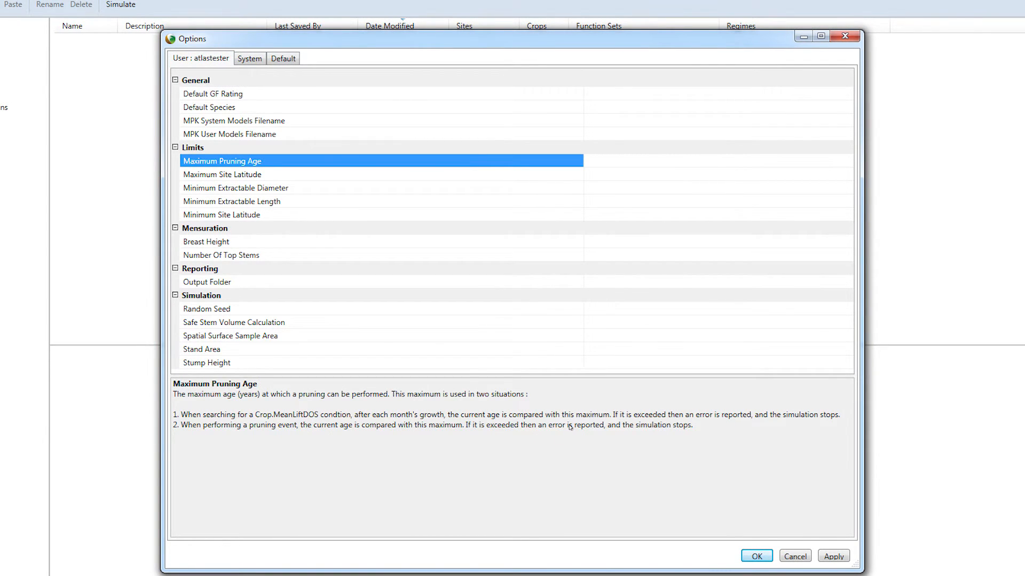
mouse_move(585, 431)
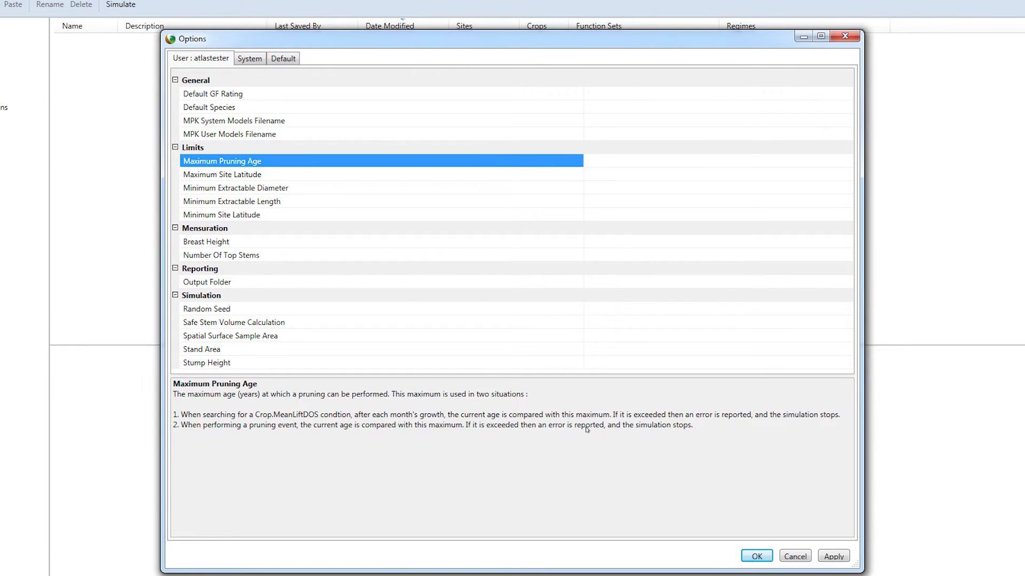
left_click(206, 309)
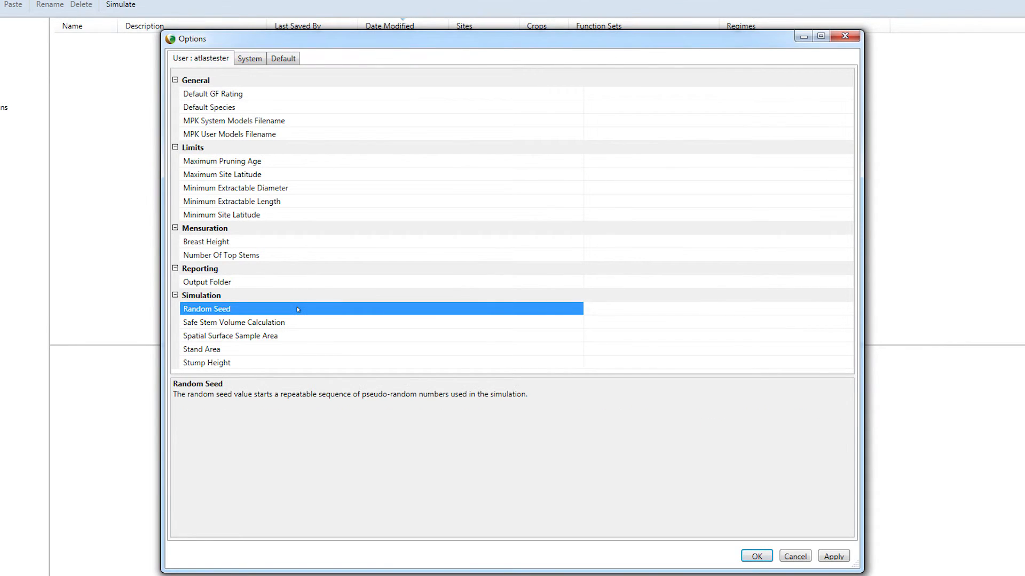
mouse_move(292, 335)
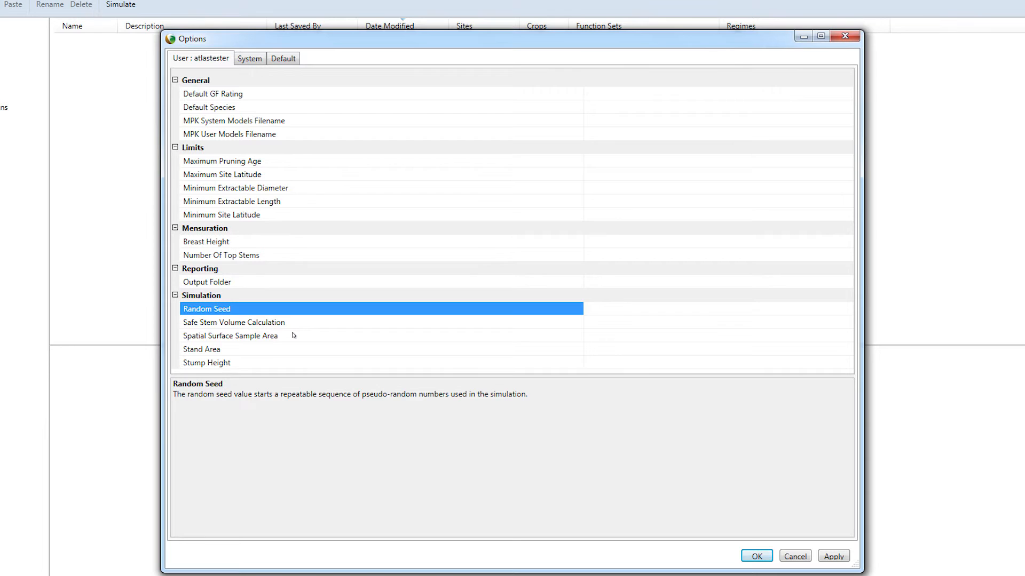
left_click(230, 336)
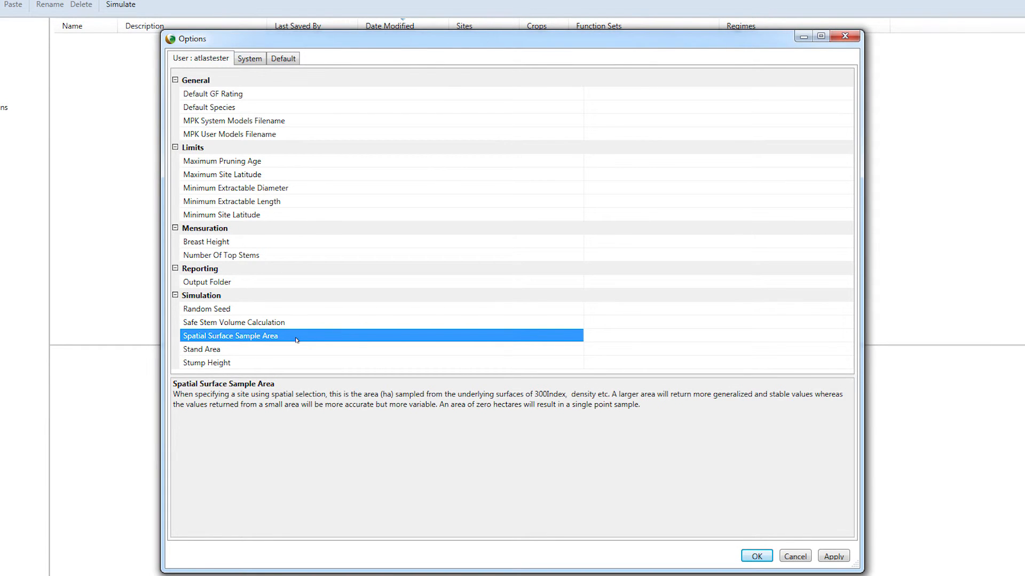
mouse_move(486, 353)
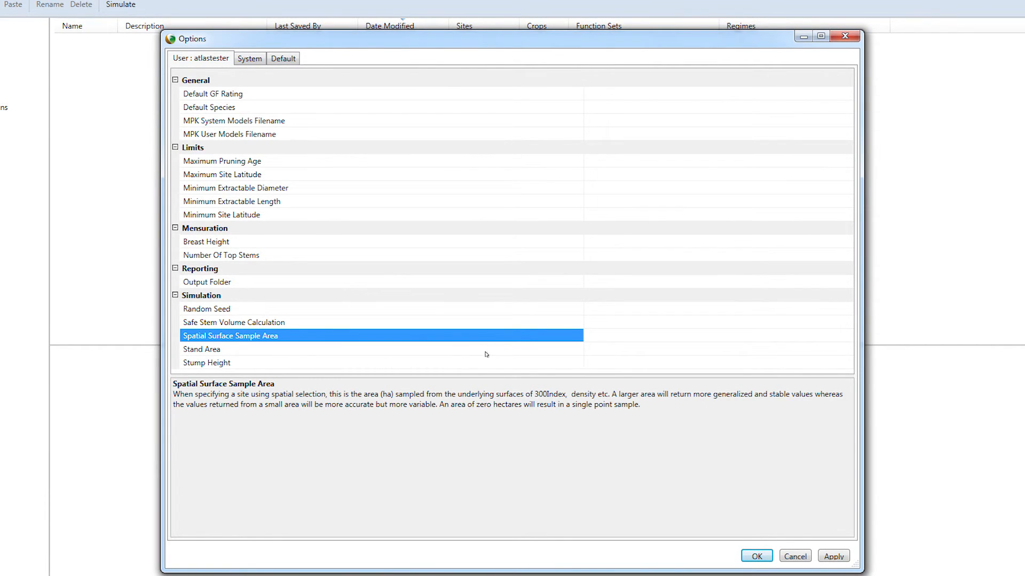
- Try a 0.5 user Stand Area entry, clear it, and accept and close the Options dialog
left_click(202, 349)
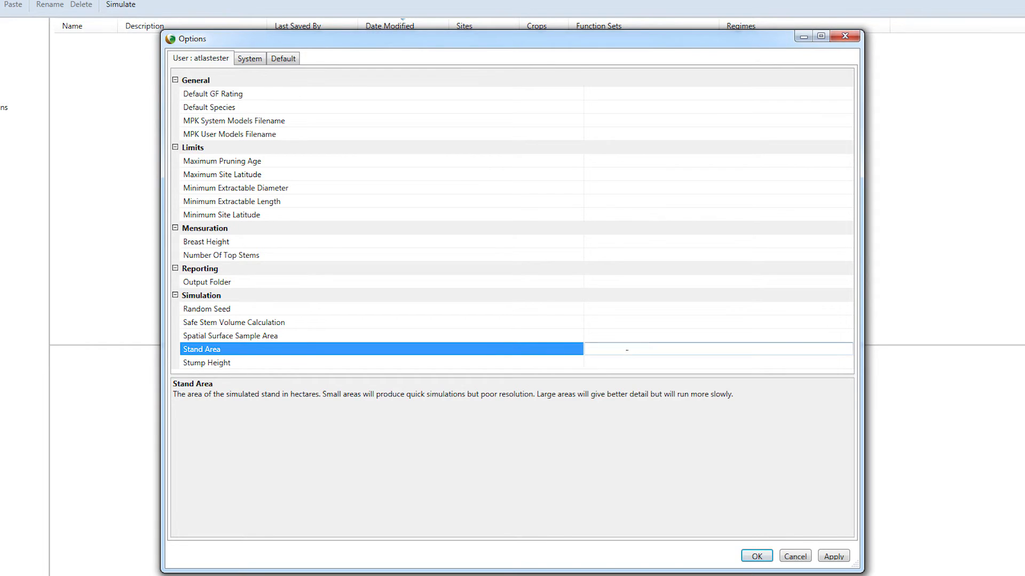
type("0")
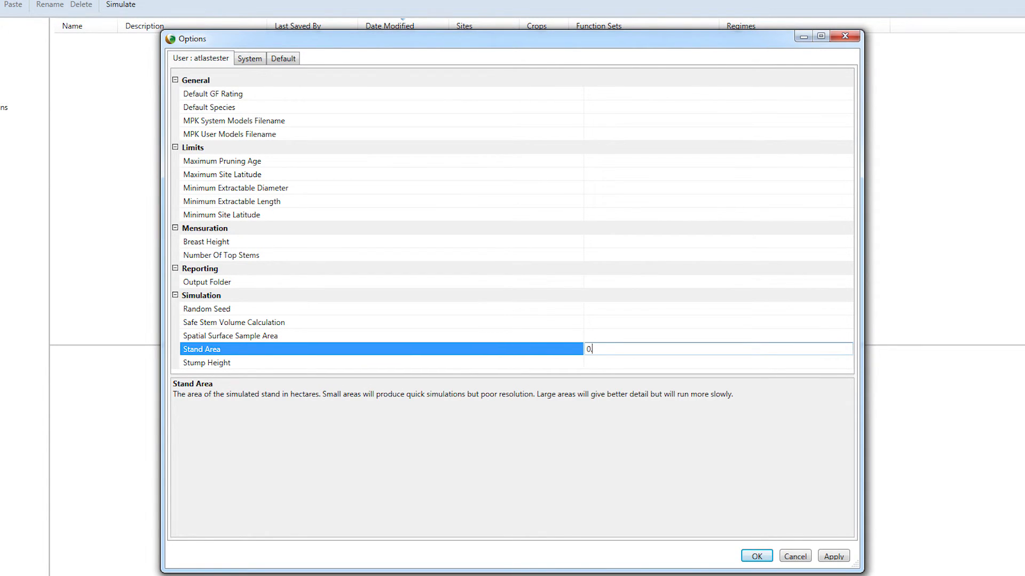
type(".5")
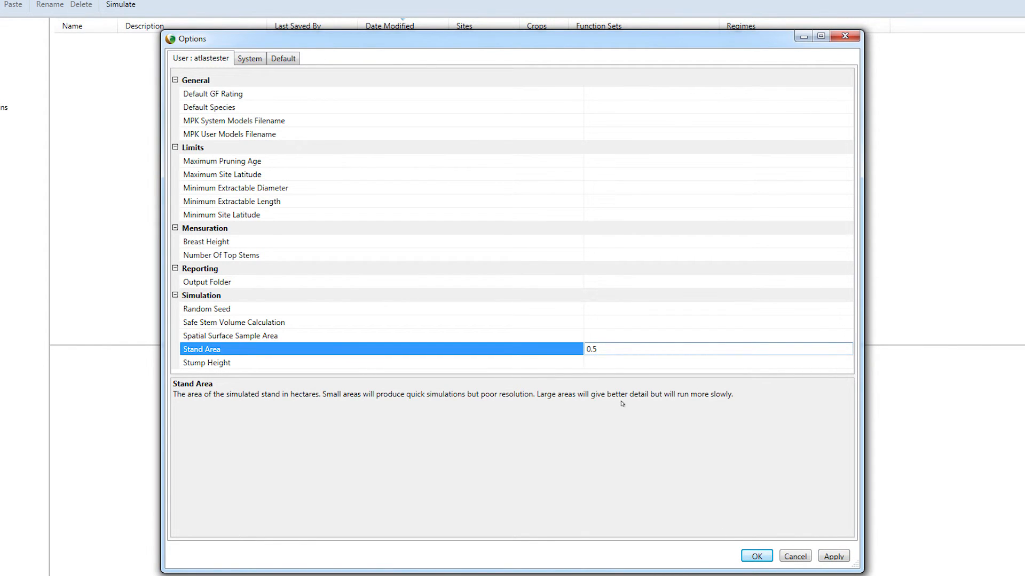
type("0")
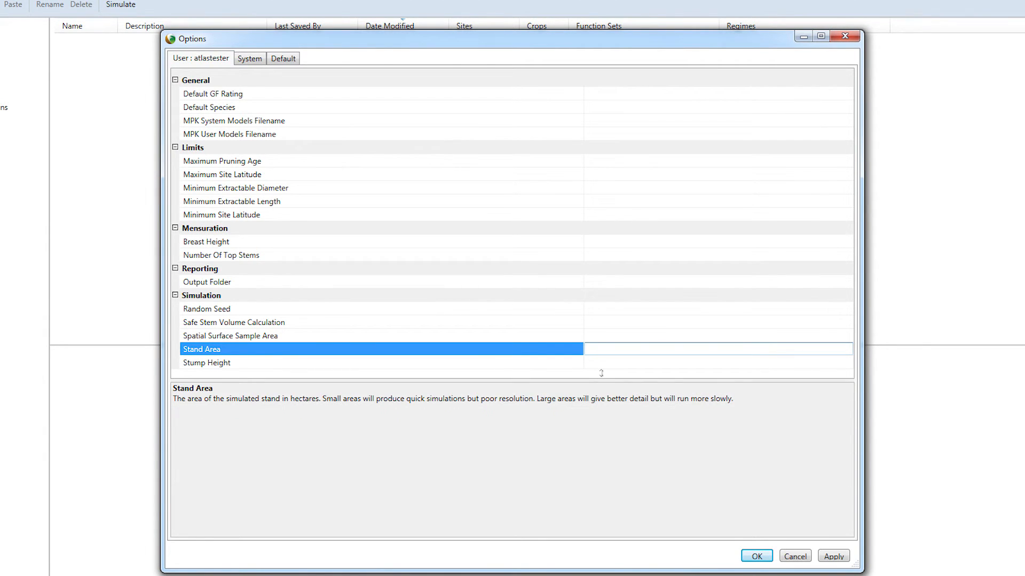
left_click(717, 348)
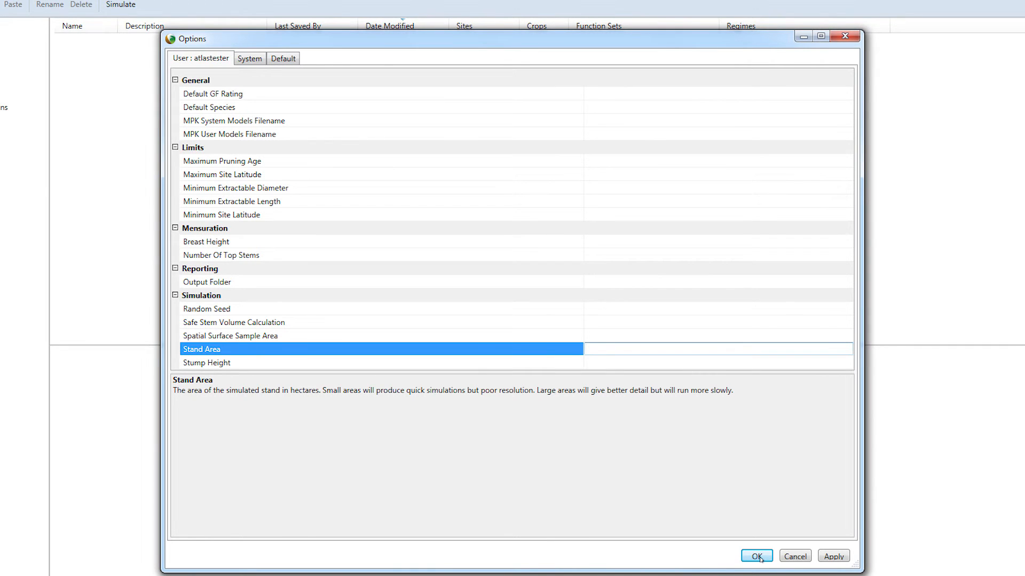
left_click(718, 348)
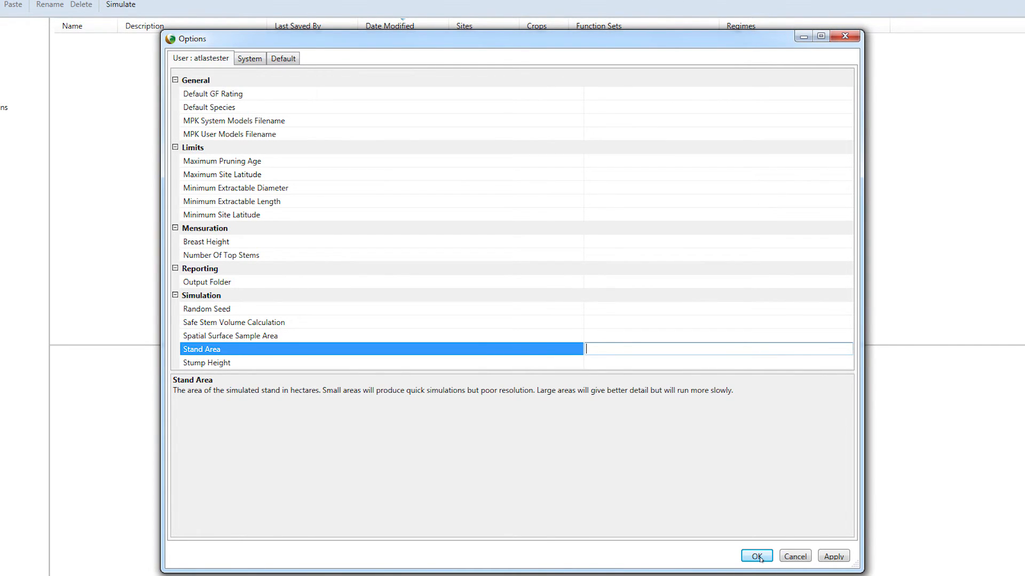
left_click(756, 556)
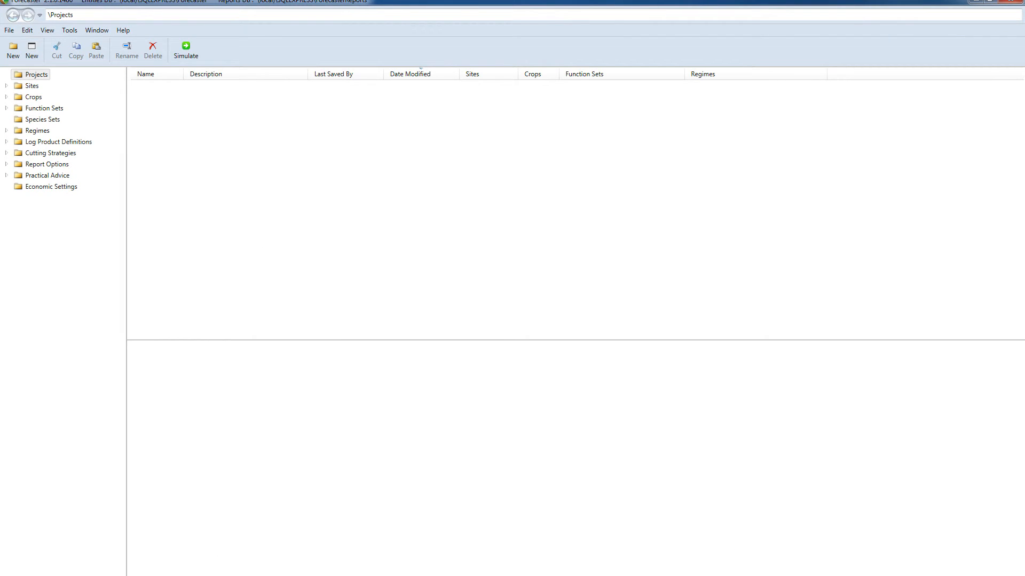
- Launch the Forecaster help file from the Help menu
left_click(191, 43)
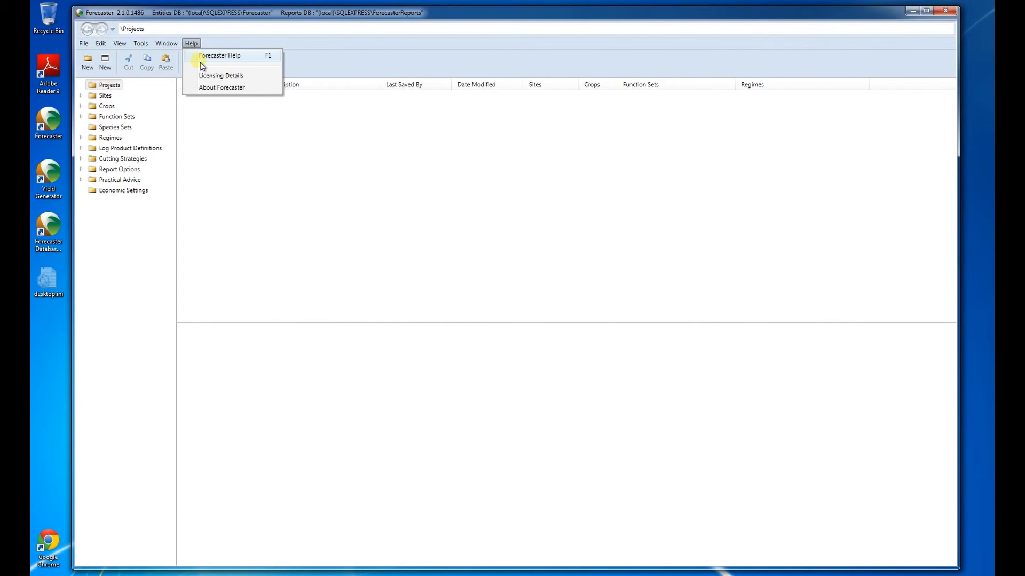
mouse_move(269, 63)
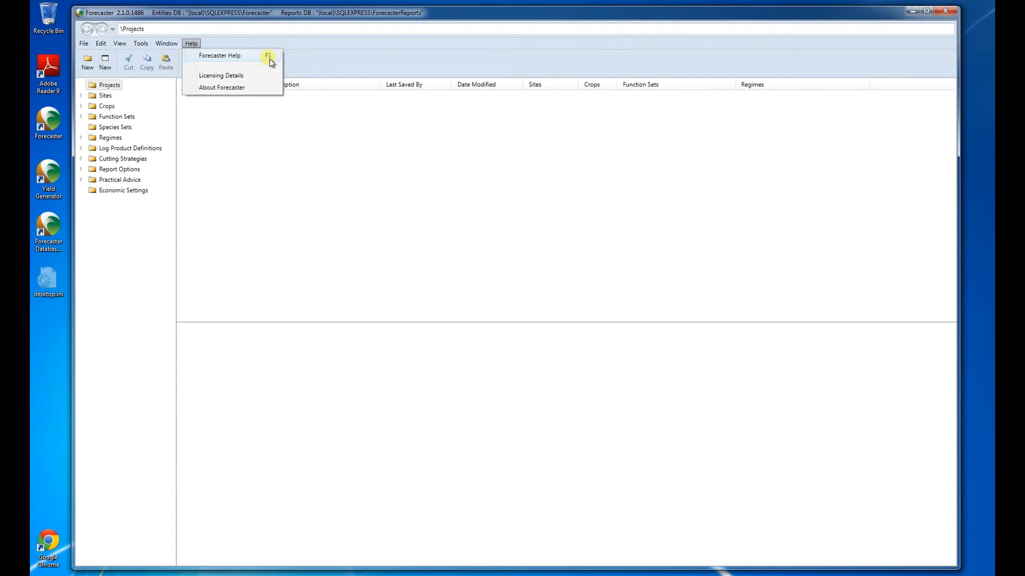
left_click(220, 55)
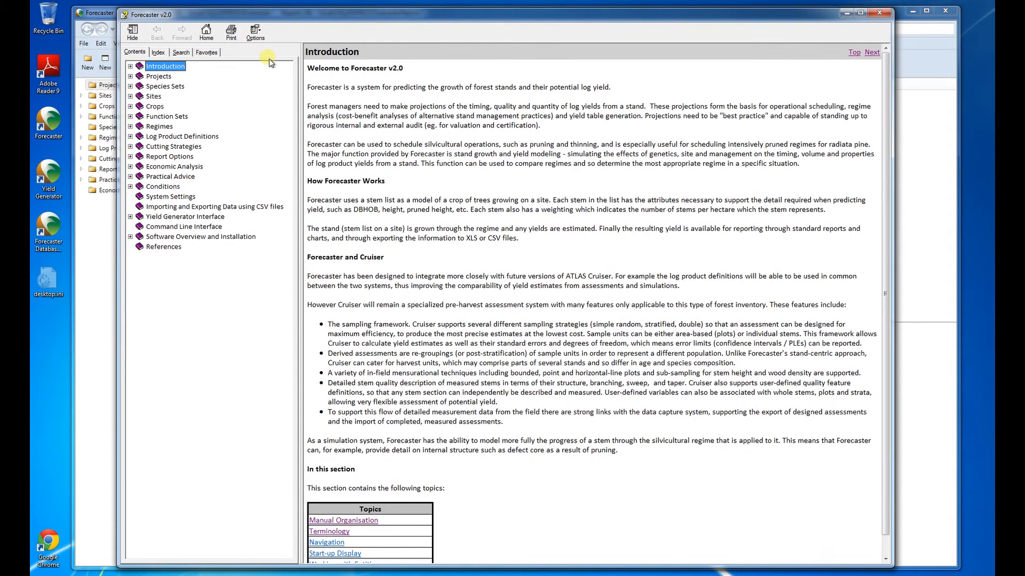
mouse_move(260, 66)
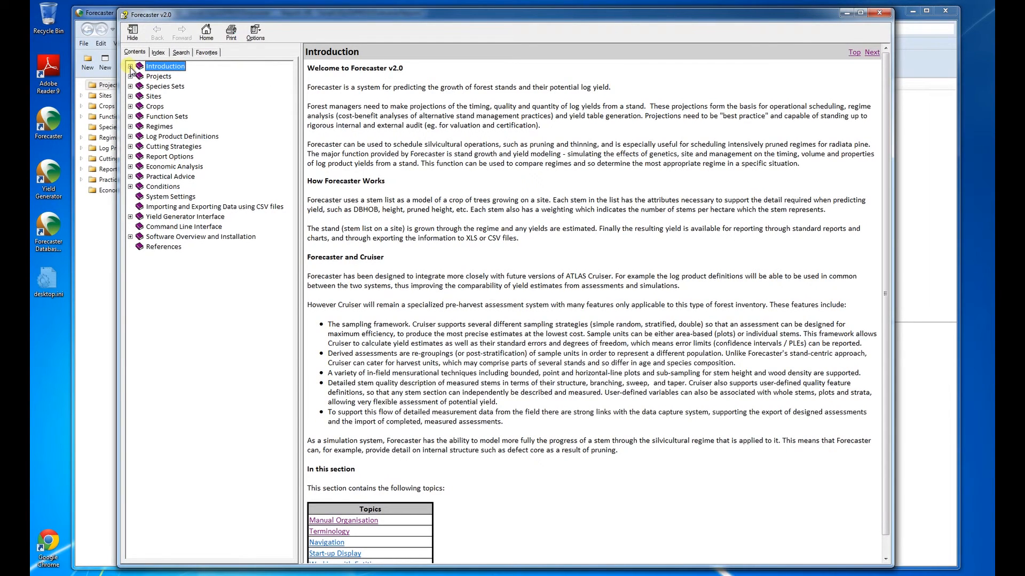
- Browse the Introduction and Manual Organisation topics using Back and Forward
left_click(131, 66)
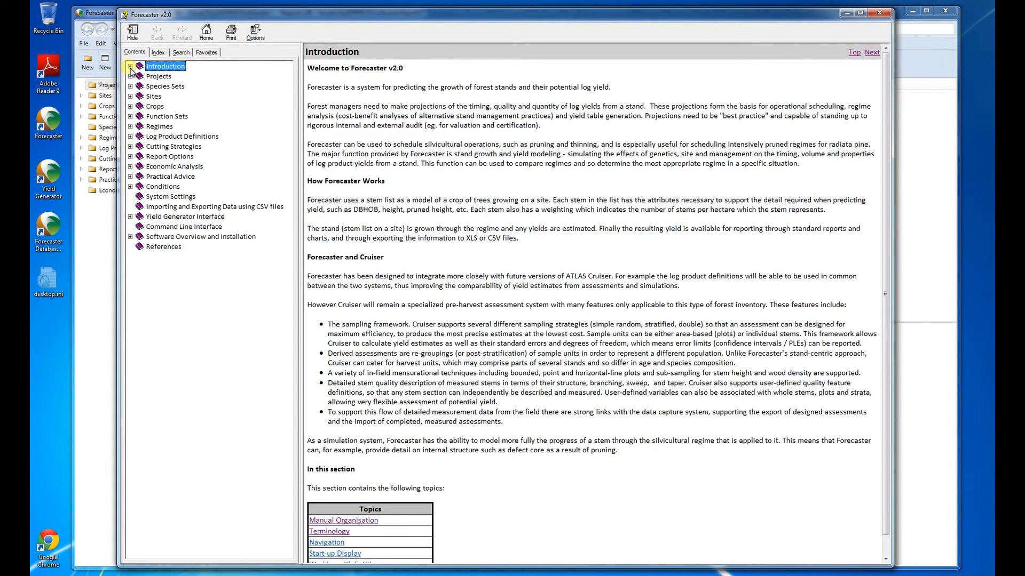
left_click(131, 76)
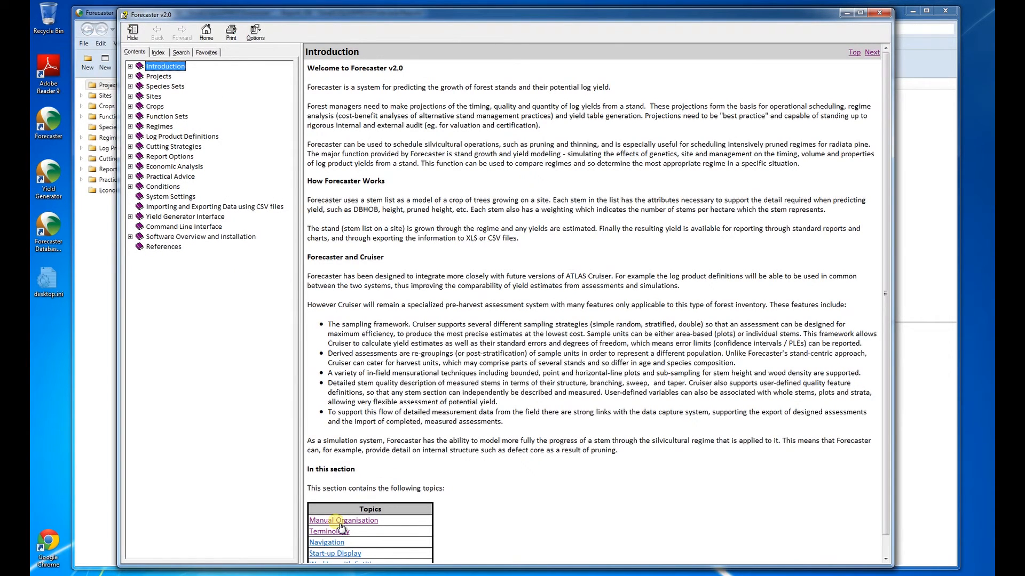
left_click(343, 520)
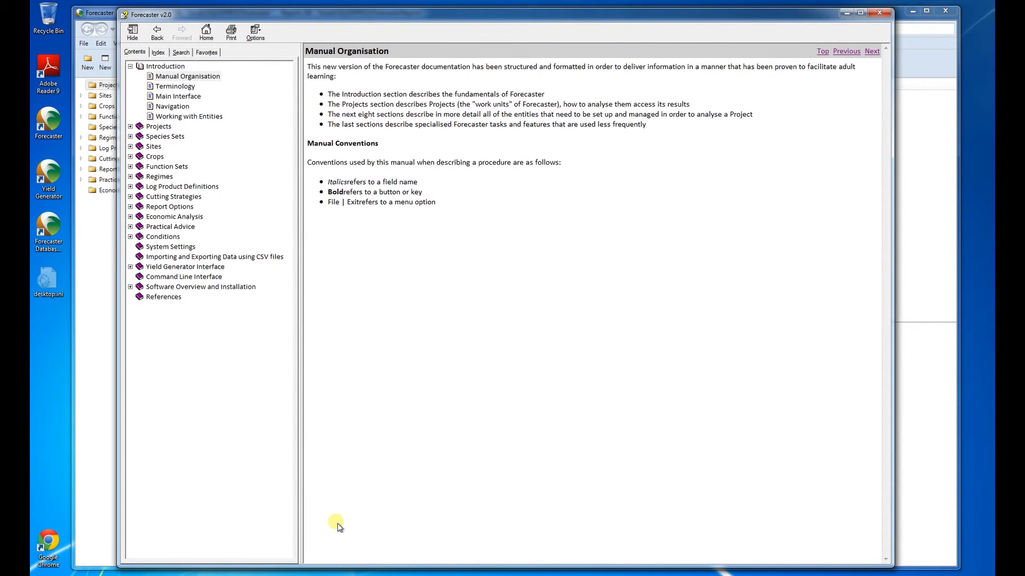
left_click(157, 31)
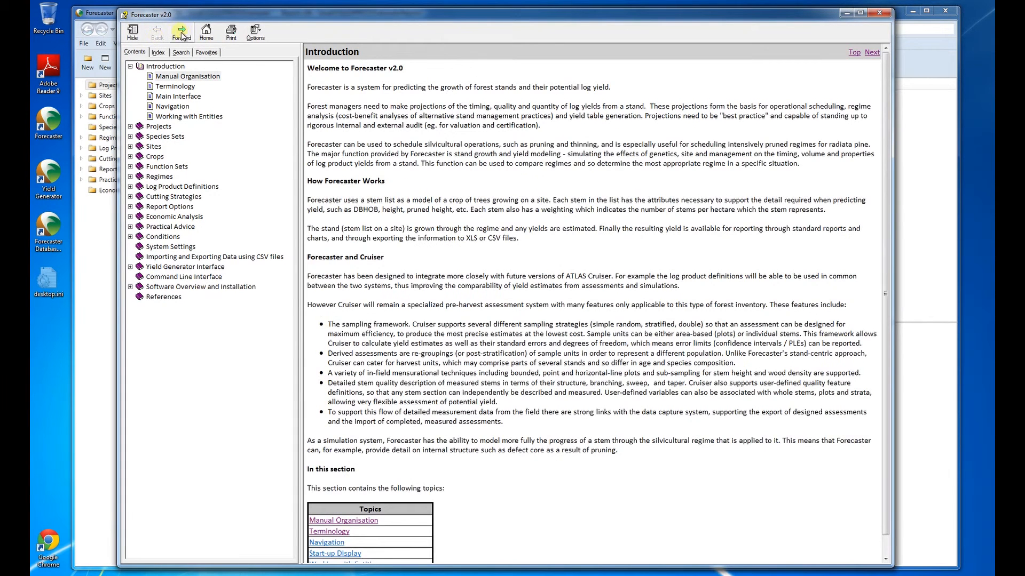
left_click(188, 76)
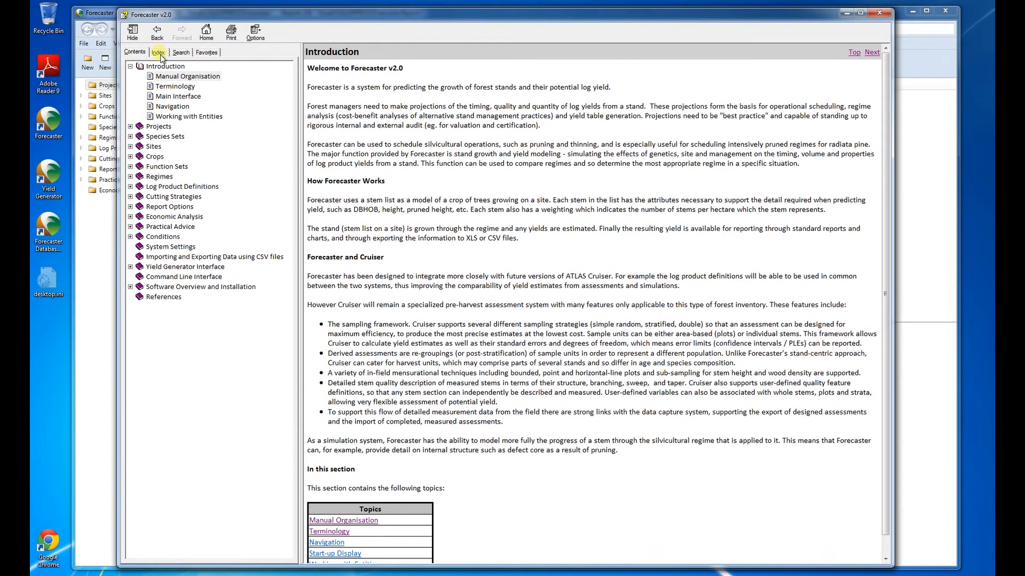
- View the help Index and word Search panes
left_click(180, 52)
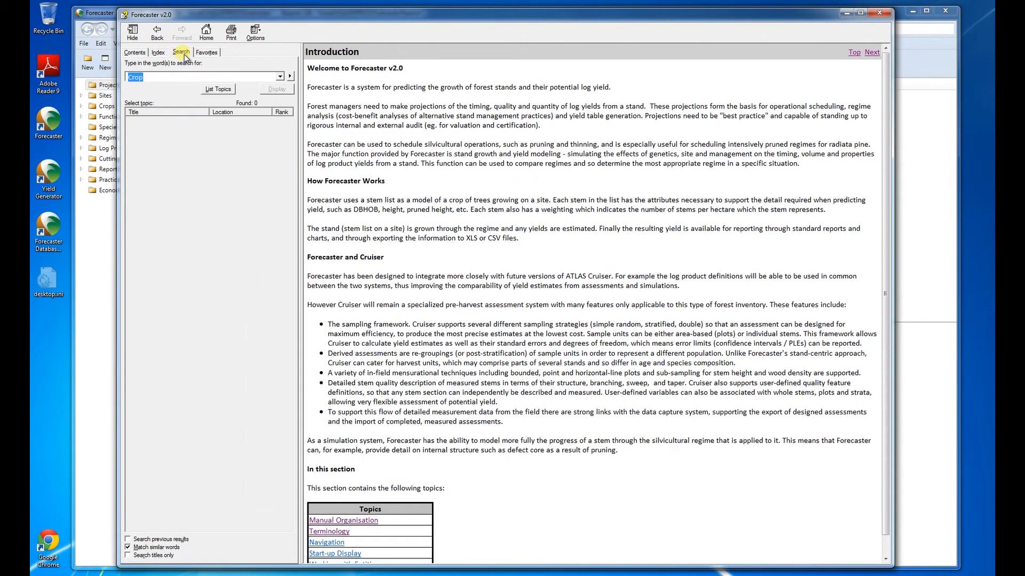
left_click(206, 52)
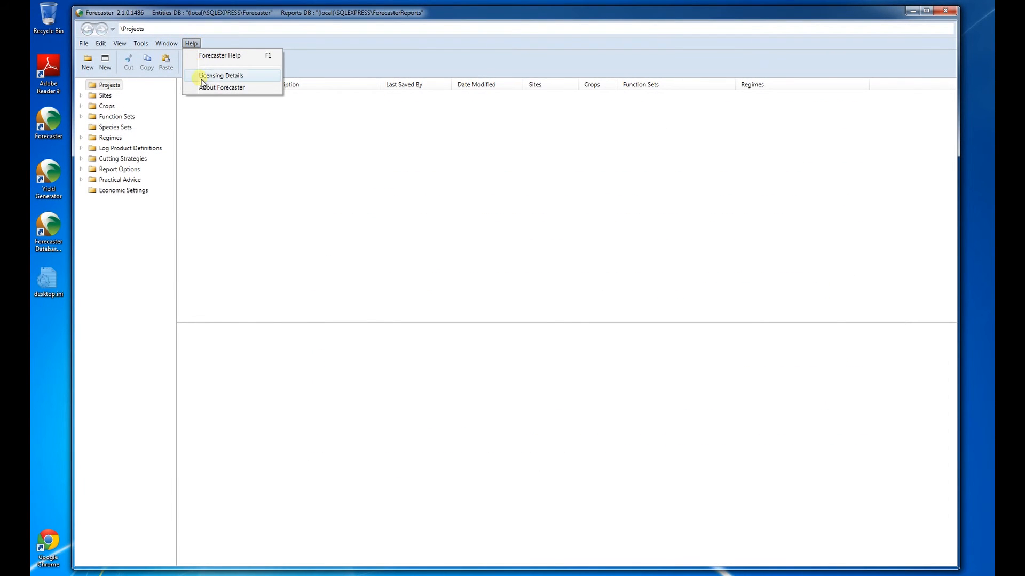
left_click(221, 75)
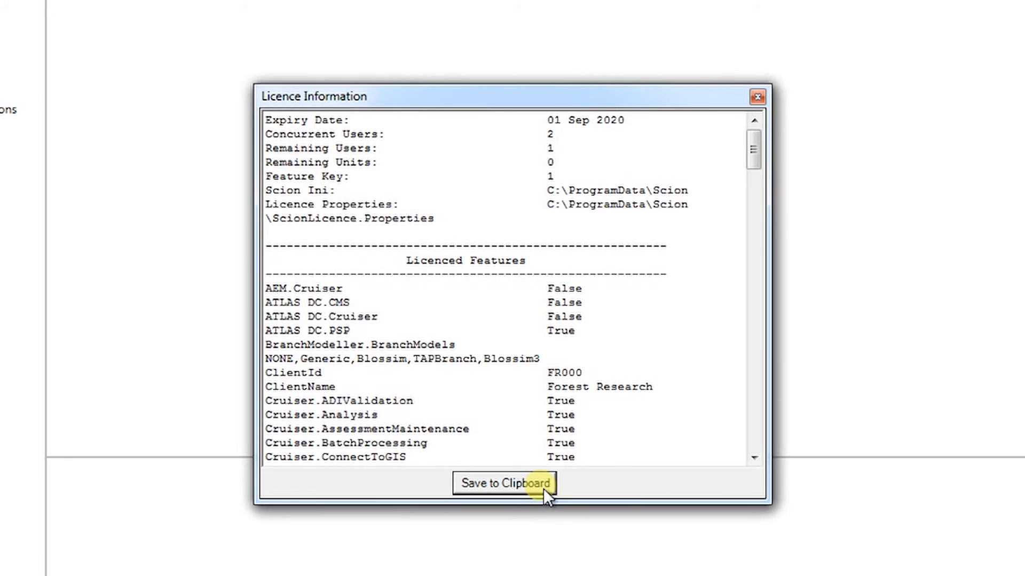
mouse_move(610, 486)
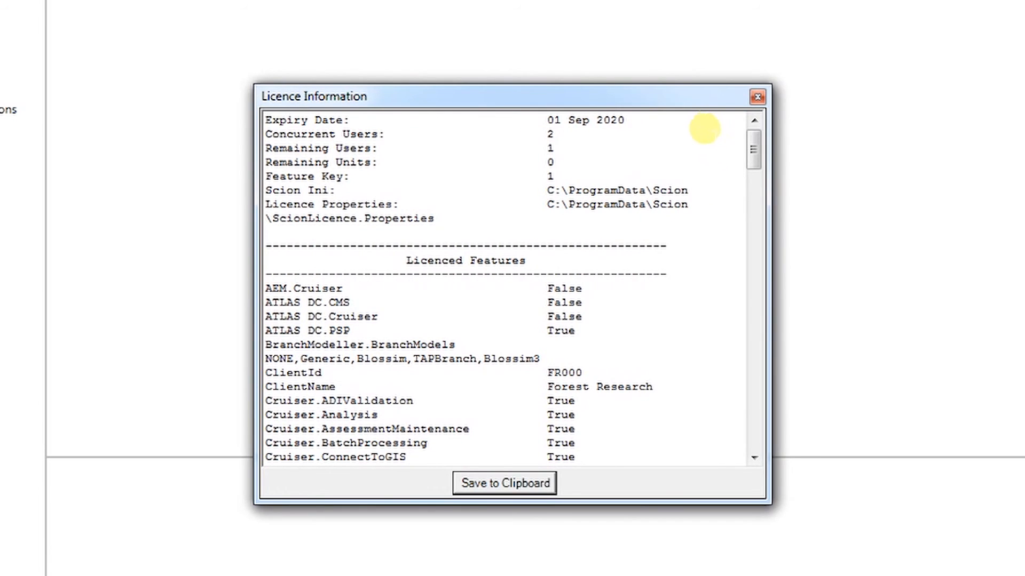
mouse_move(758, 97)
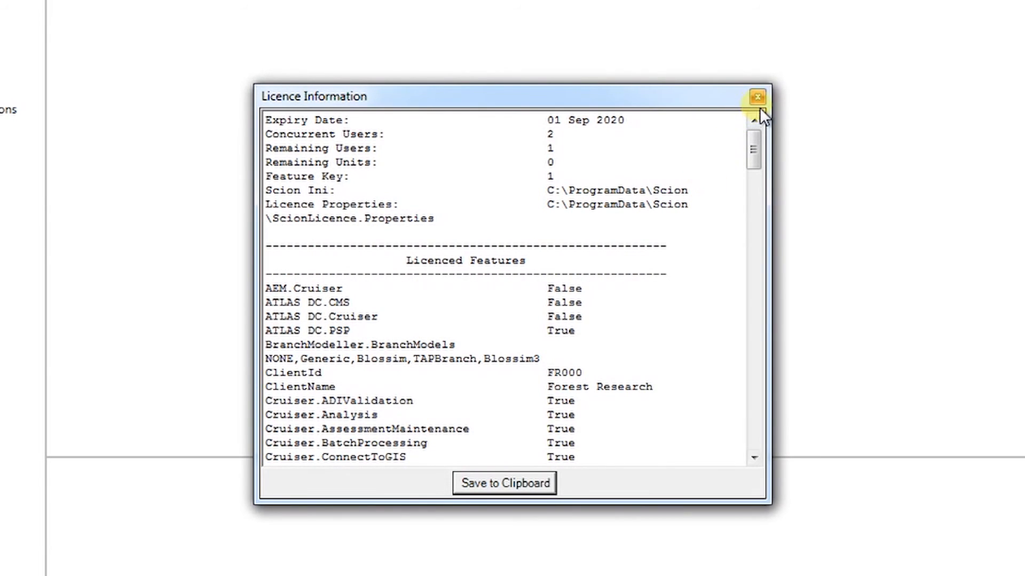
left_click(755, 97)
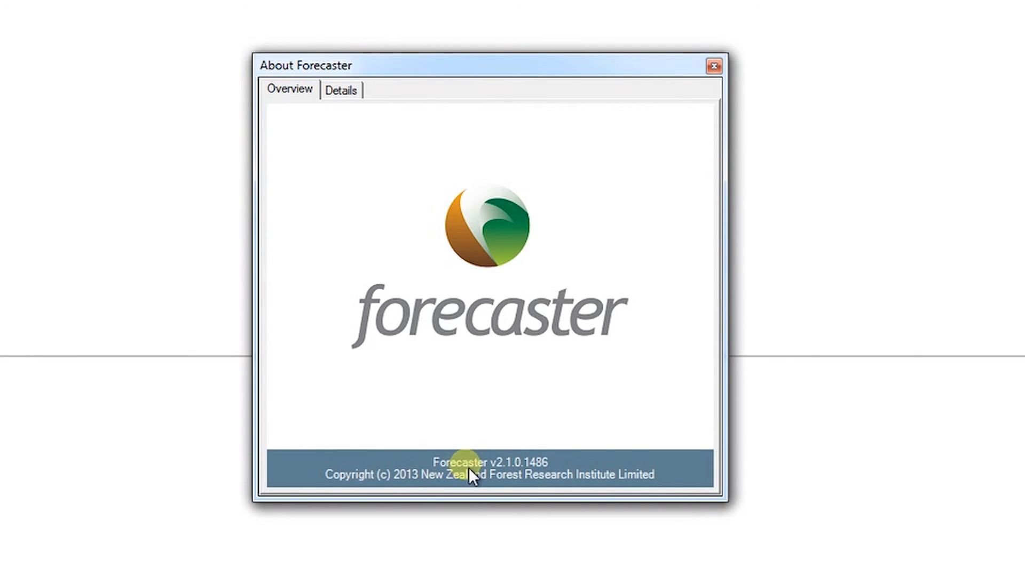
mouse_move(557, 471)
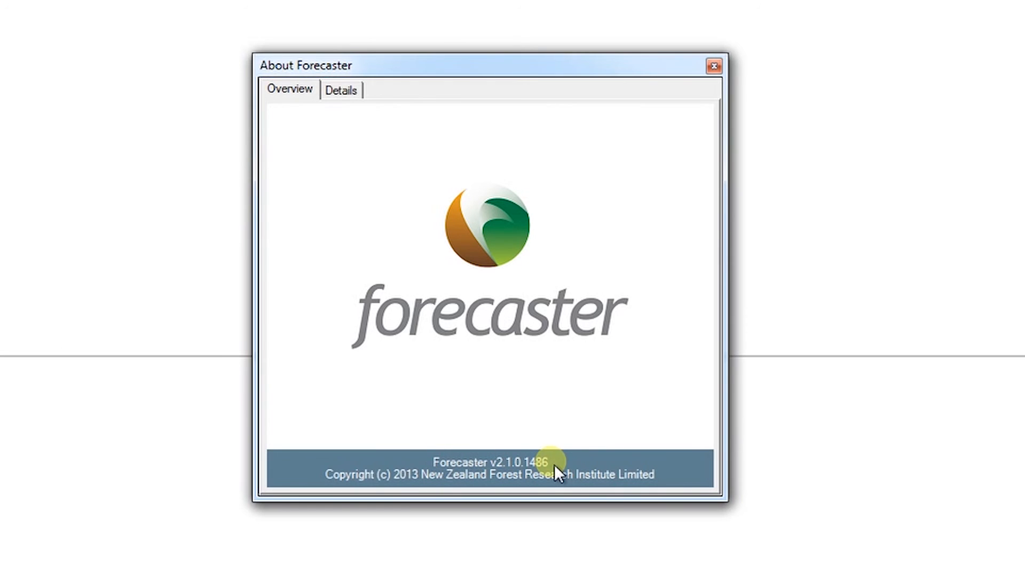
- Show the About Forecaster component version details, including Forecaster 2.1.0.1486
left_click(342, 90)
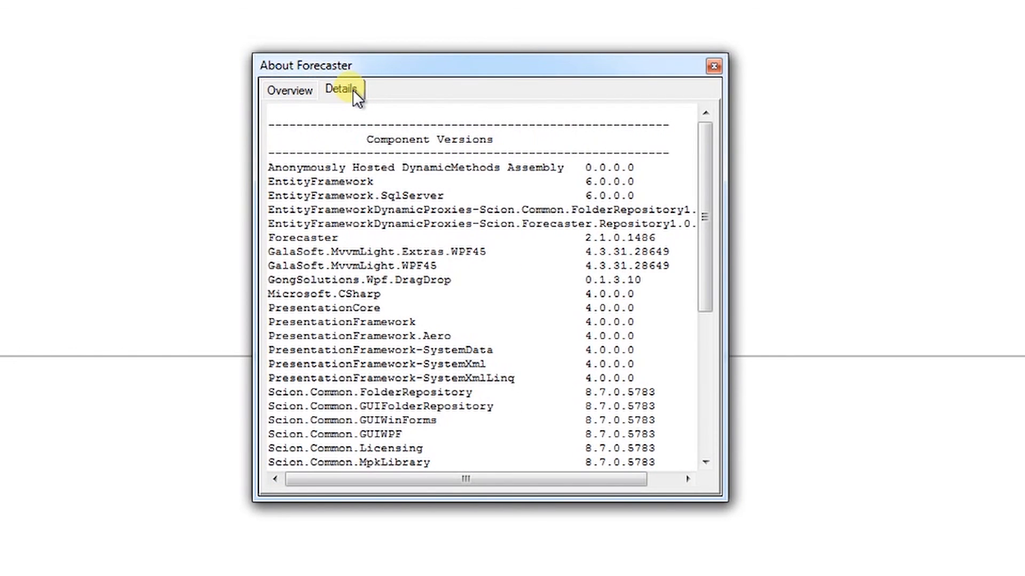